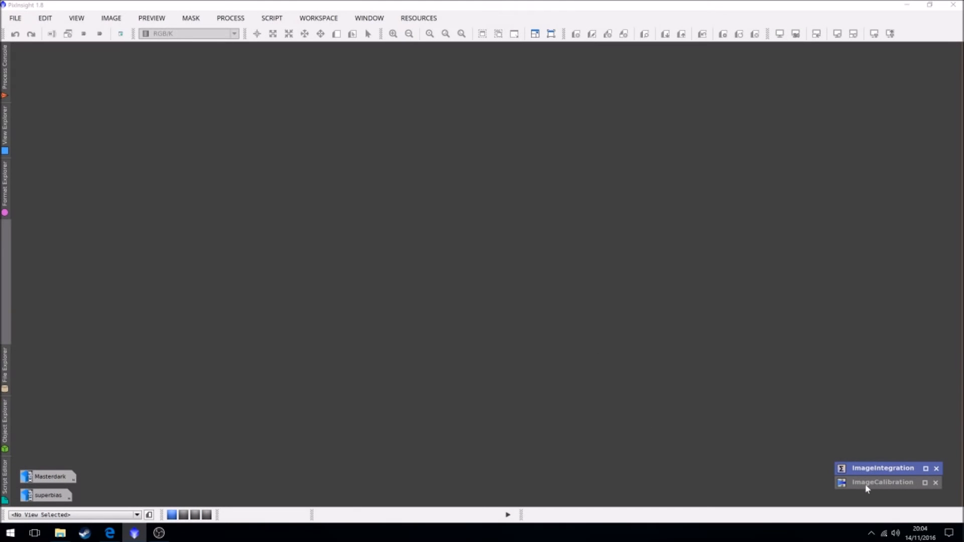
- Restore ImageCalibration and clear the old dark frames from its target list
{"action": "left_click", "coordinate": [882, 482]}
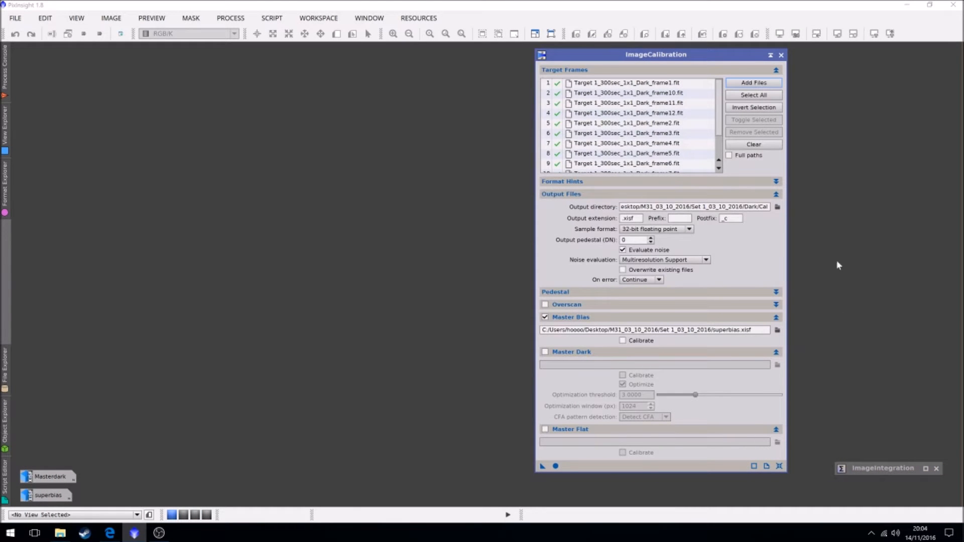
{"action": "left_click", "coordinate": [753, 144]}
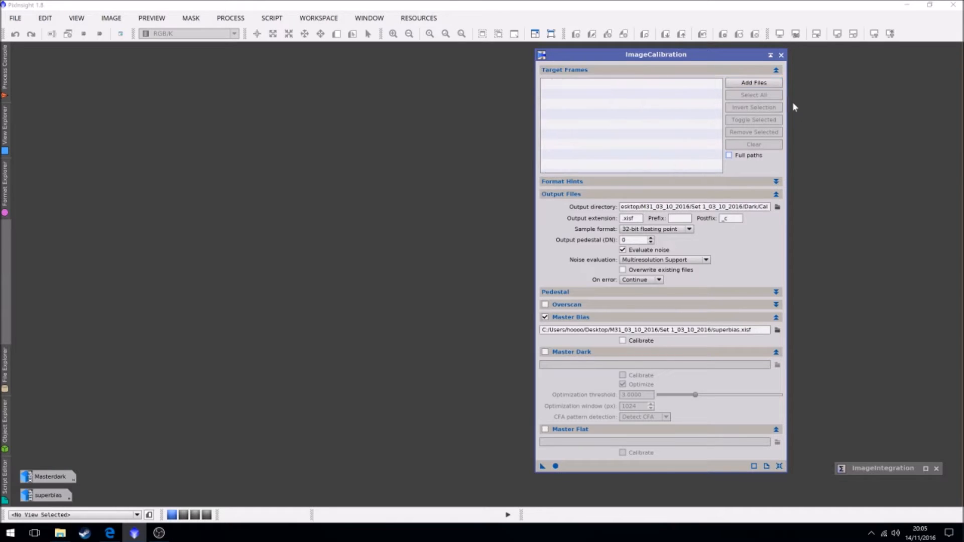
{"action": "left_click", "coordinate": [753, 82]}
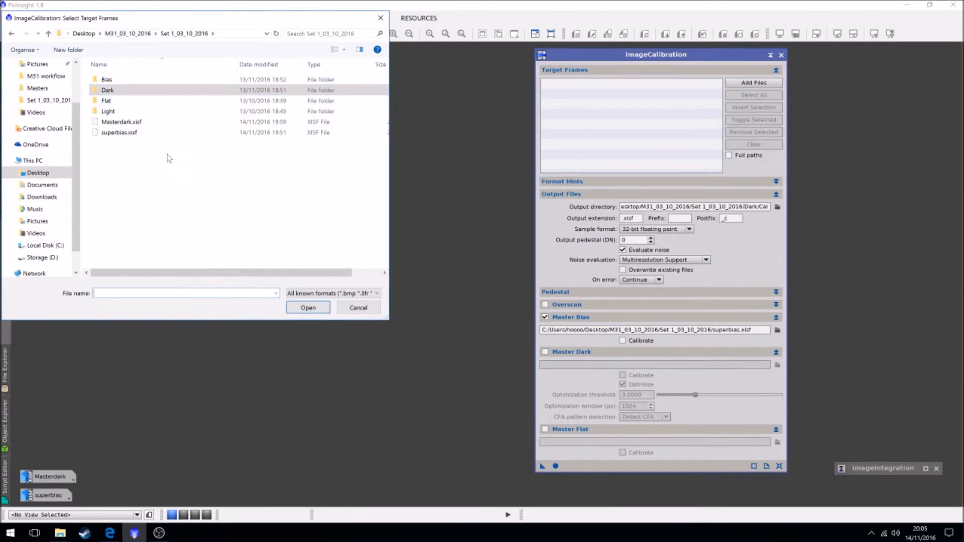
- Add all luminance flat frames from Flat > Lum as calibration targets
{"action": "double_click", "coordinate": [105, 100]}
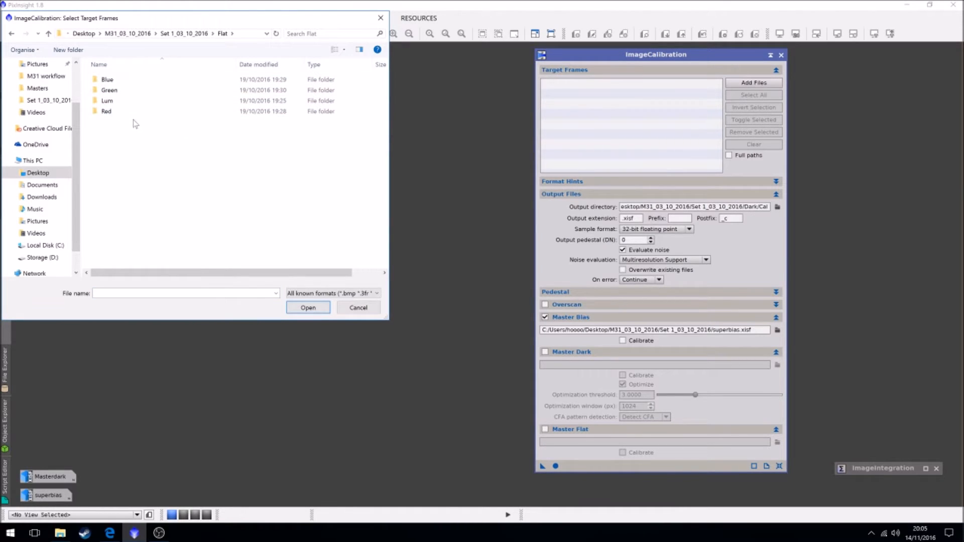
{"action": "mouse_move", "coordinate": [198, 307]}
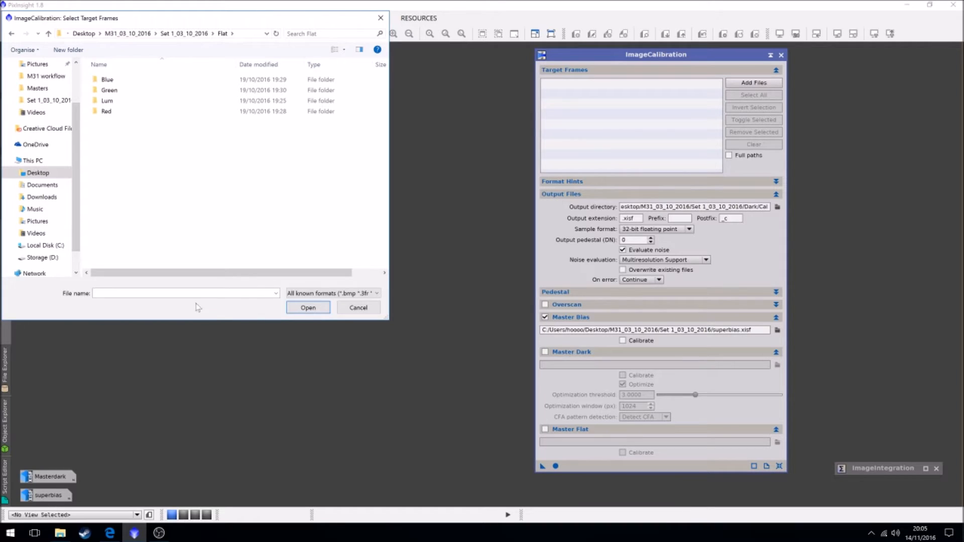
{"action": "mouse_move", "coordinate": [233, 257]}
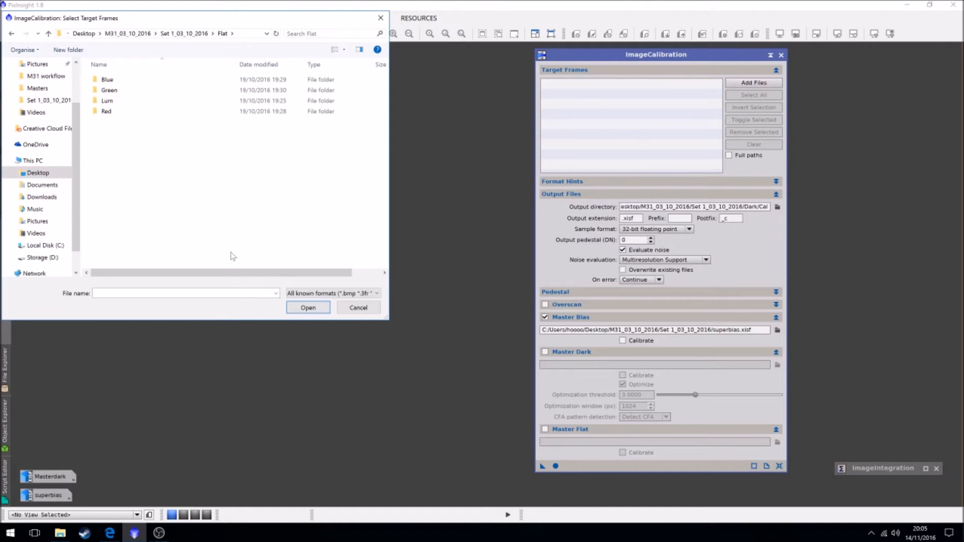
{"action": "left_click", "coordinate": [107, 101]}
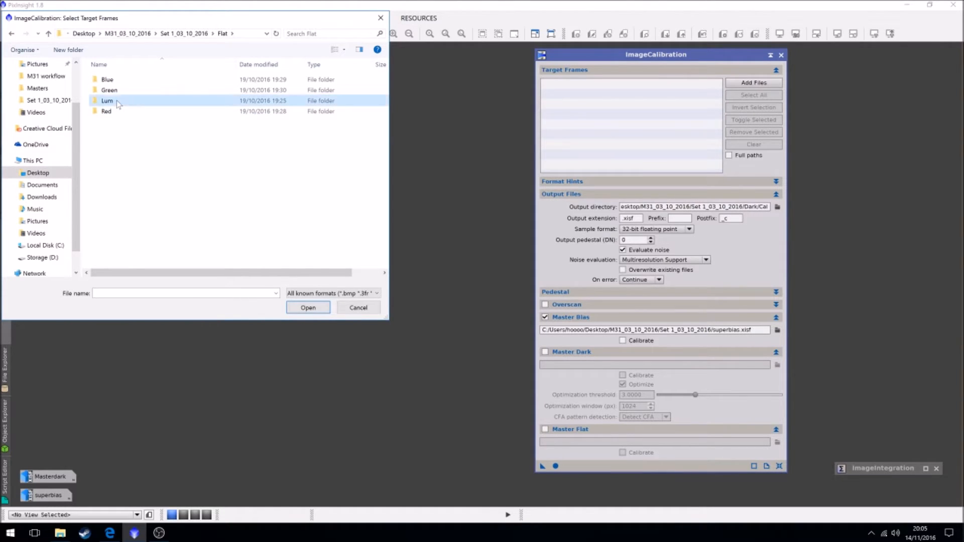
{"action": "double_click", "coordinate": [107, 100]}
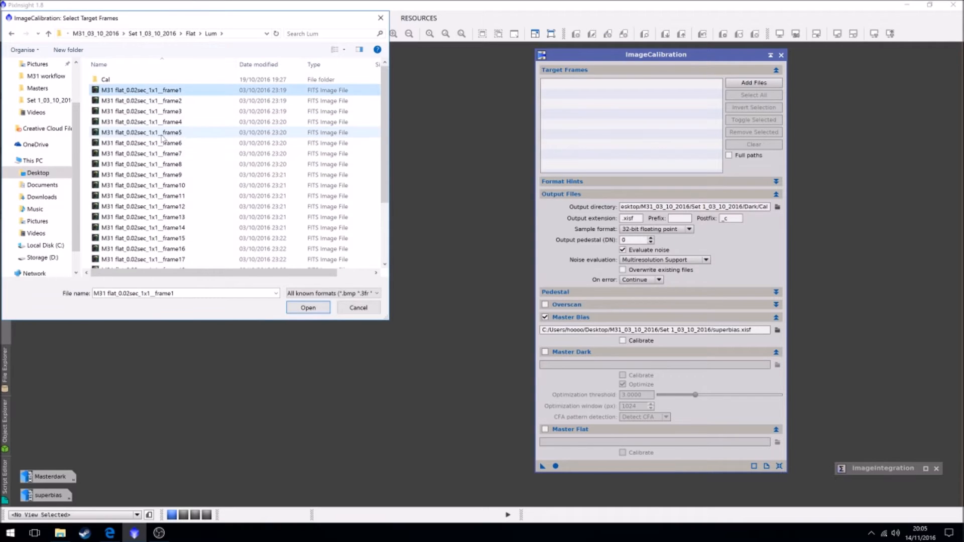
{"action": "scroll", "scroll_direction": "down", "scroll_amount": 3}
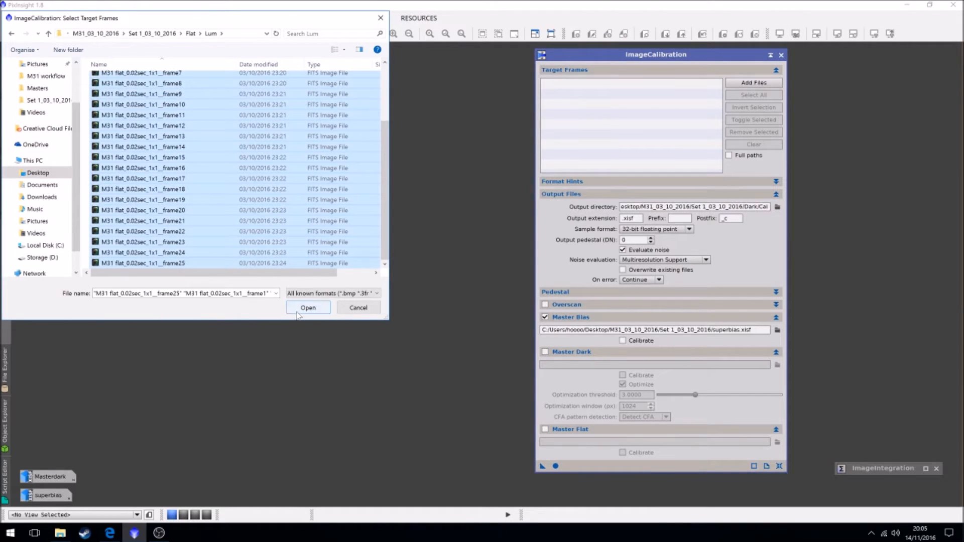
{"action": "left_click", "coordinate": [309, 307]}
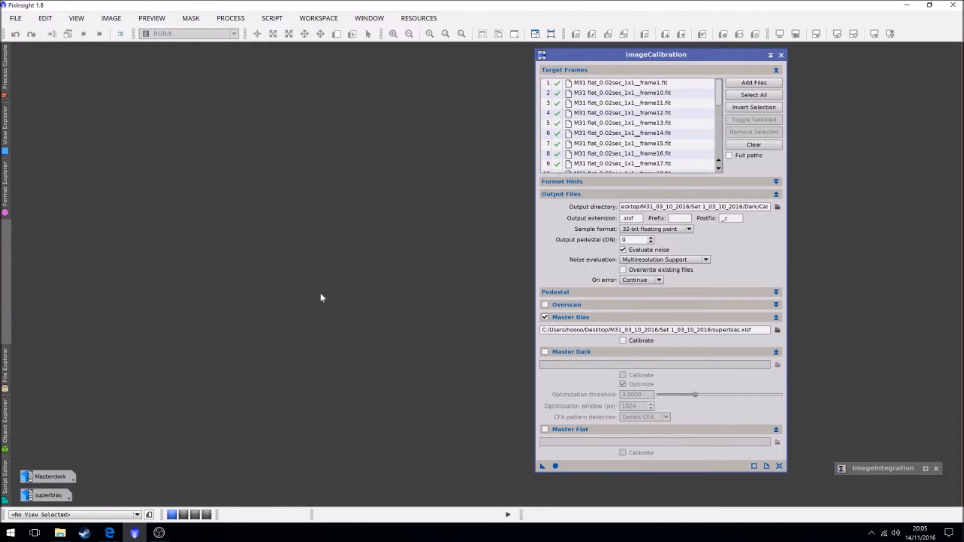
- Delete the old calibrated xisf files from Flat > Lum > Cal via the Open dialog, then cancel it
{"action": "left_click", "coordinate": [15, 17]}
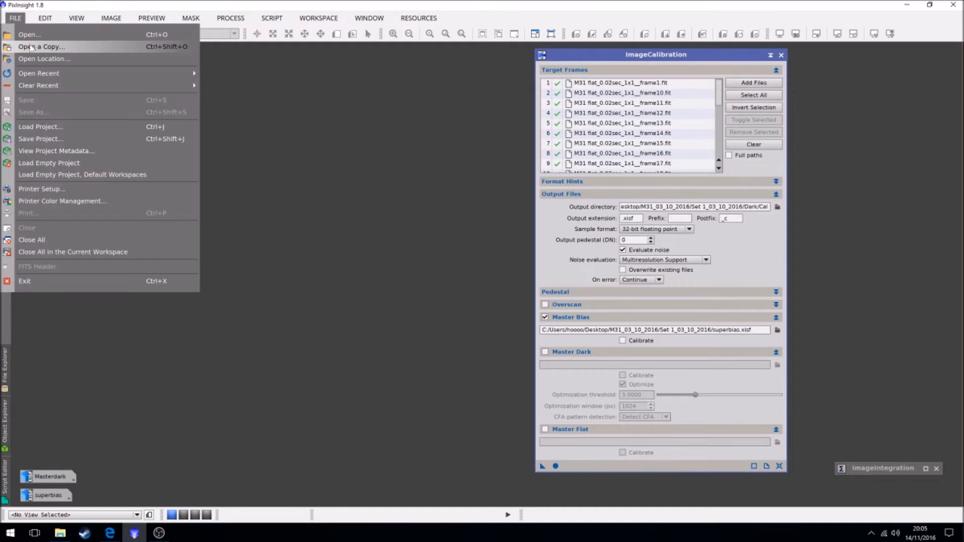
{"action": "left_click", "coordinate": [29, 34]}
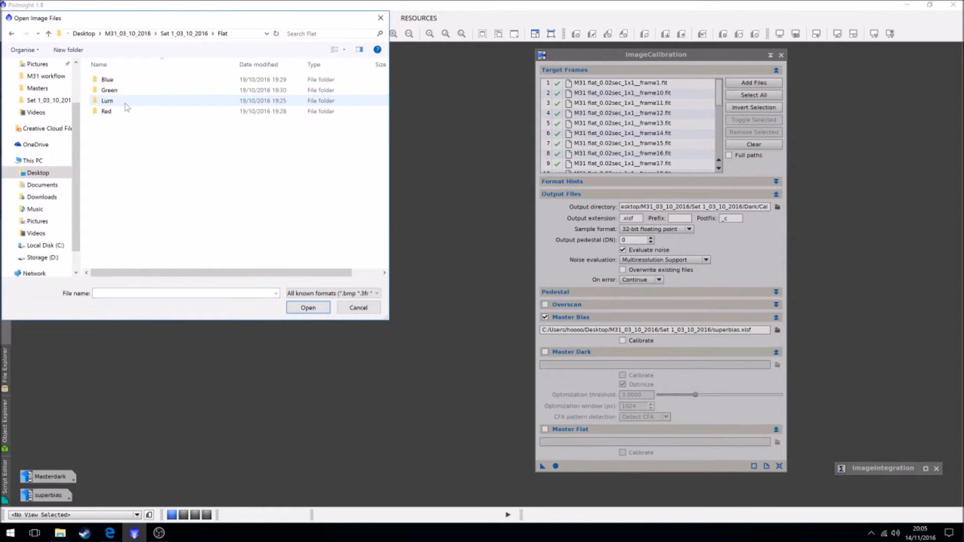
{"action": "double_click", "coordinate": [107, 101]}
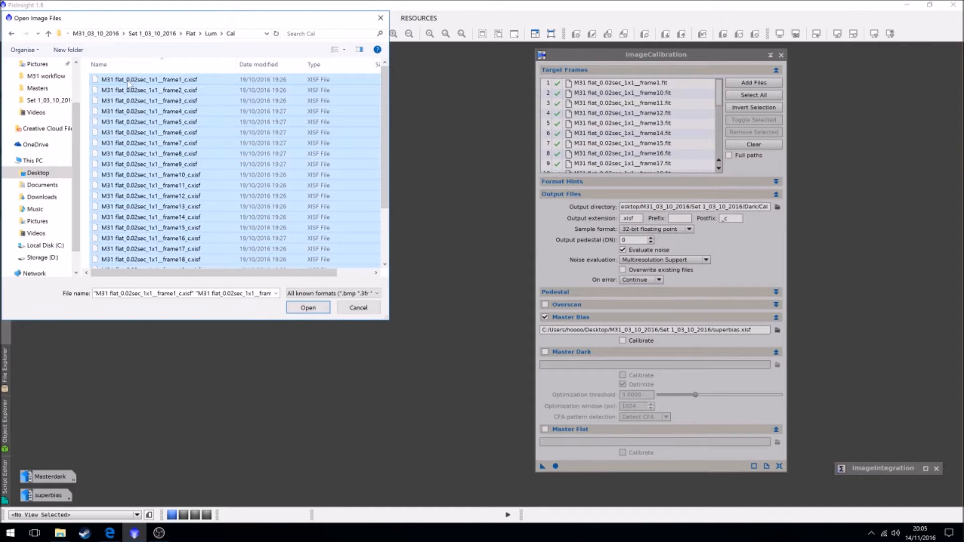
{"action": "right_click", "coordinate": [150, 206]}
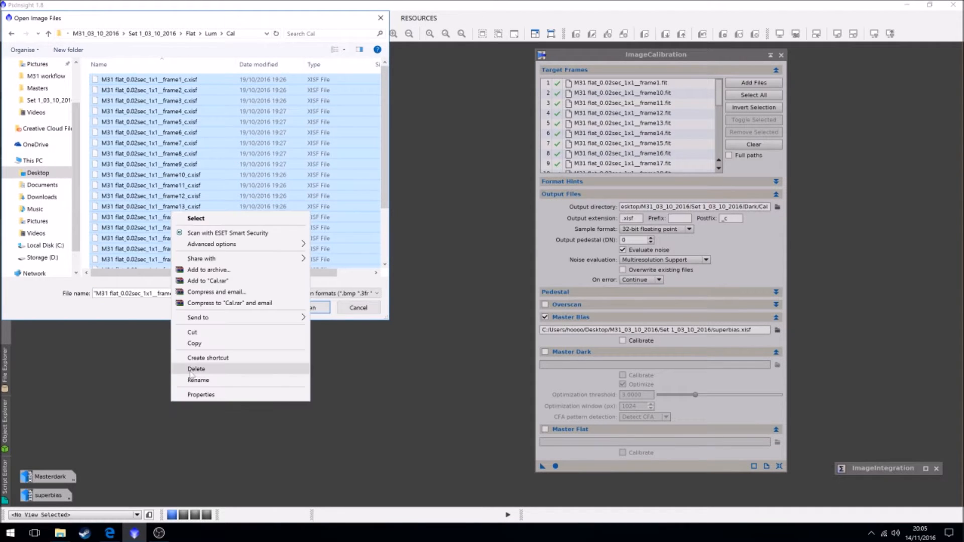
{"action": "left_click", "coordinate": [308, 307]}
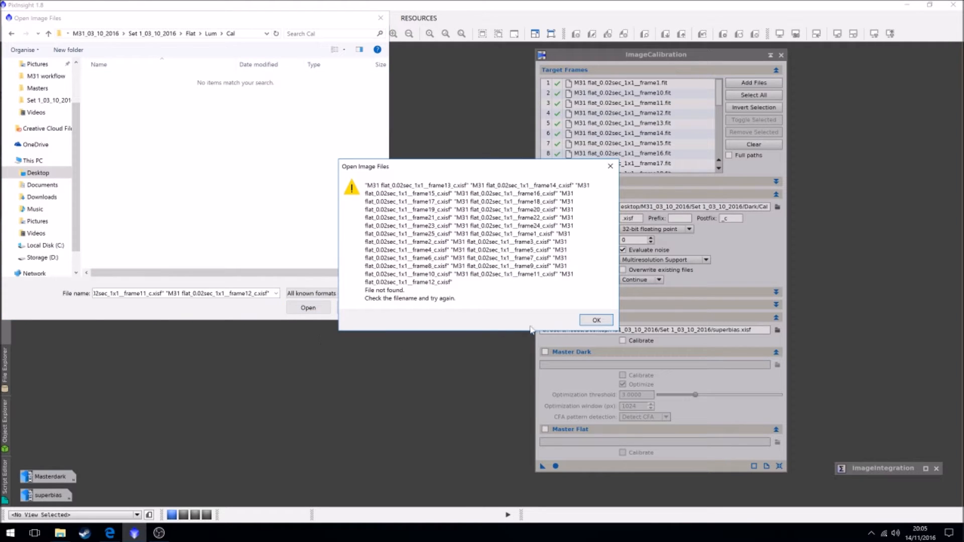
{"action": "left_click", "coordinate": [595, 320]}
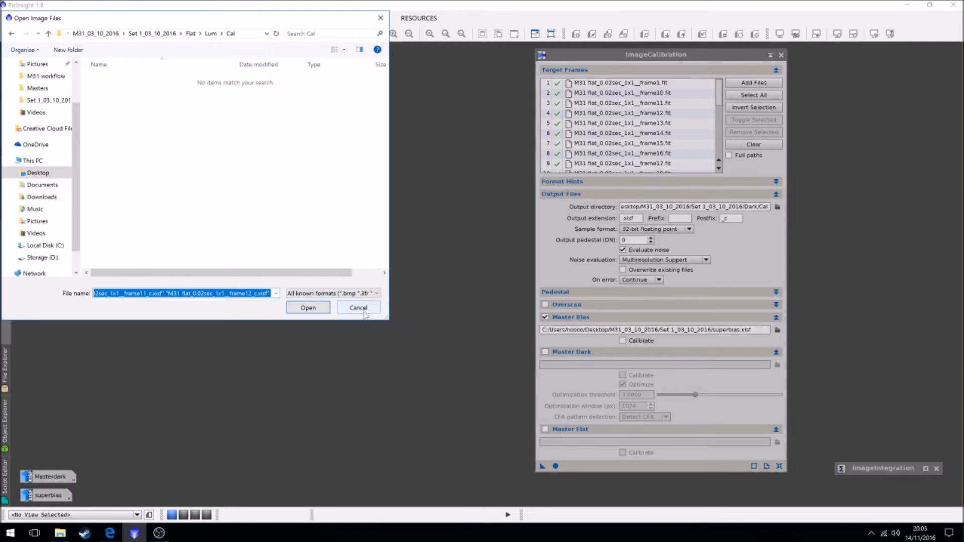
{"action": "left_click", "coordinate": [359, 308]}
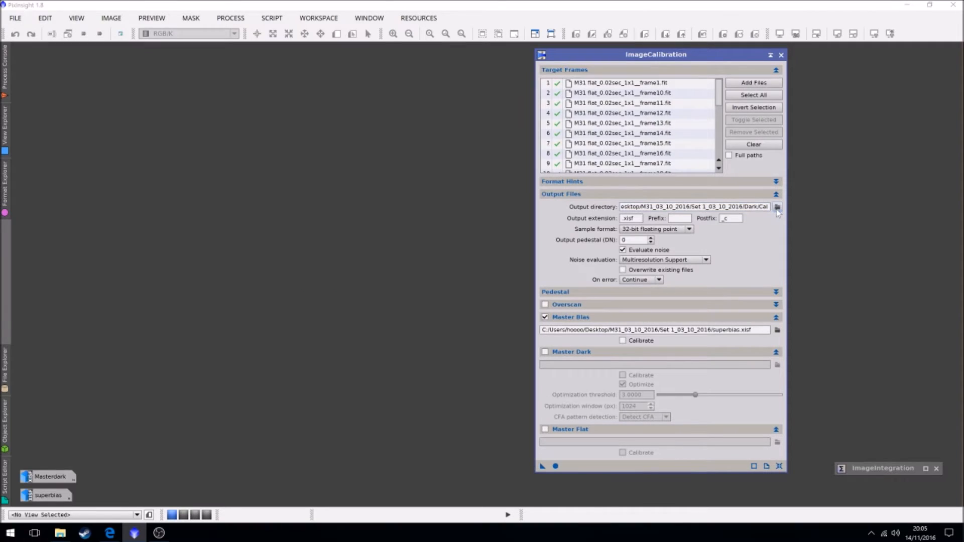
- Set the calibration output directory to the Flat/Lum/Cal folder
{"action": "left_click", "coordinate": [776, 206]}
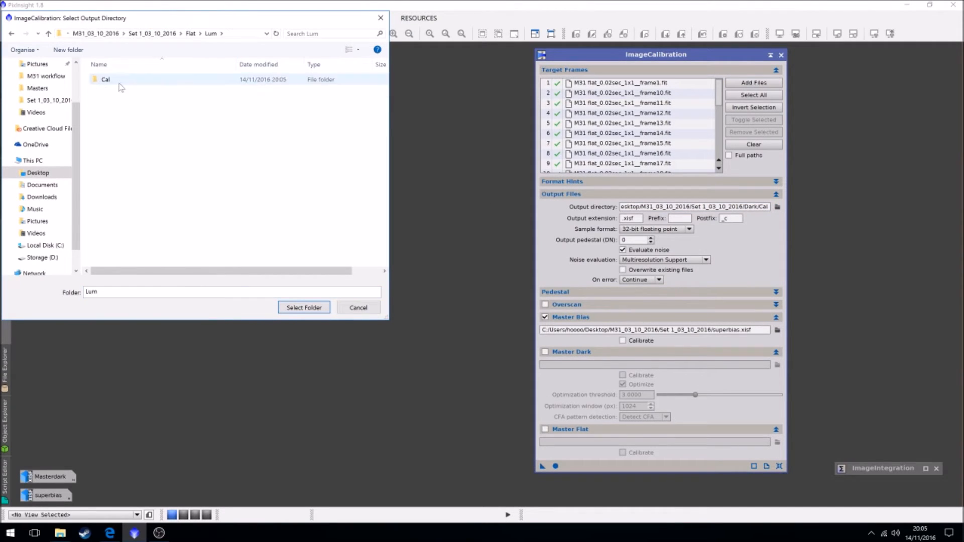
{"action": "left_click", "coordinate": [303, 308]}
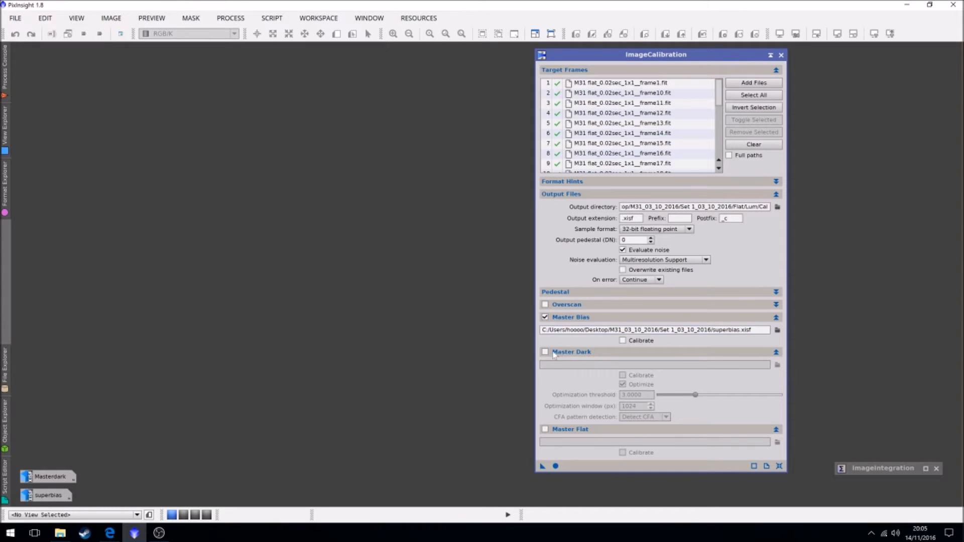
- Enable Master Dark and select Masterdark.xisf as the master dark frame
{"action": "left_click", "coordinate": [544, 352]}
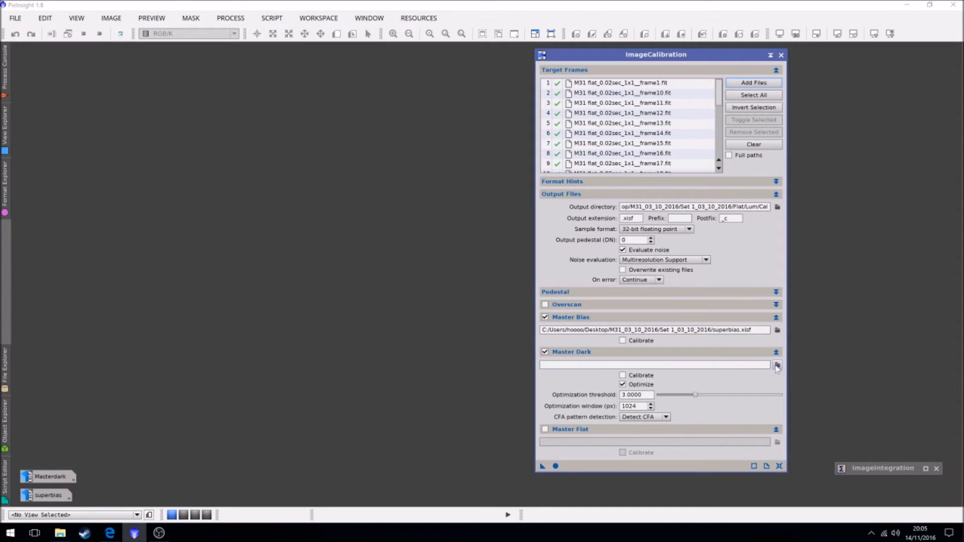
{"action": "left_click", "coordinate": [777, 363]}
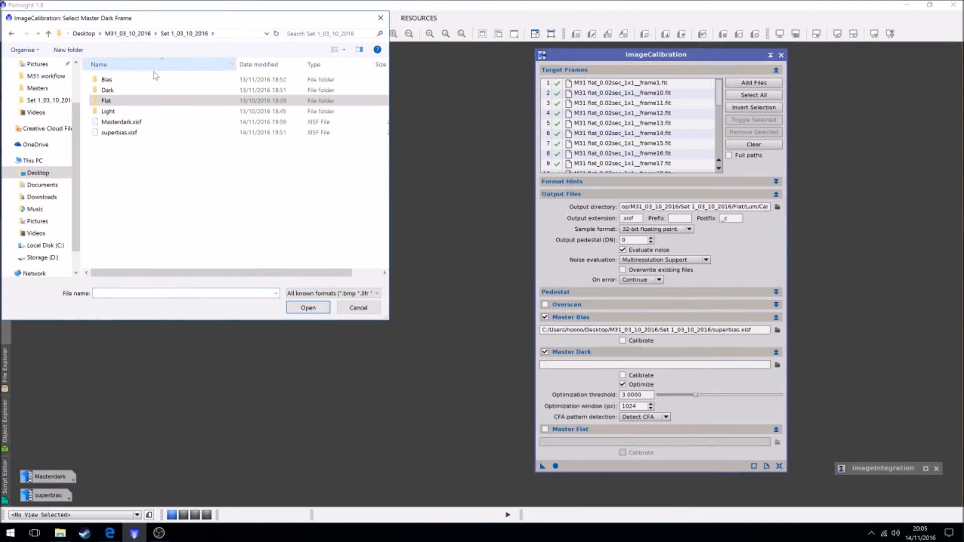
{"action": "left_click", "coordinate": [307, 308]}
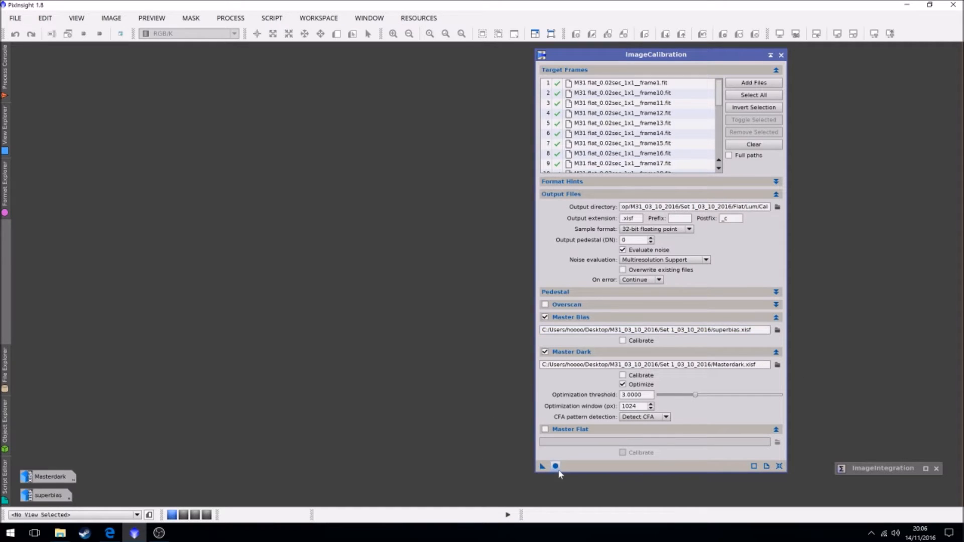
- Run calibration on all target flats, then iconize ImageCalibration beside ImageIntegration
{"action": "left_click", "coordinate": [554, 465]}
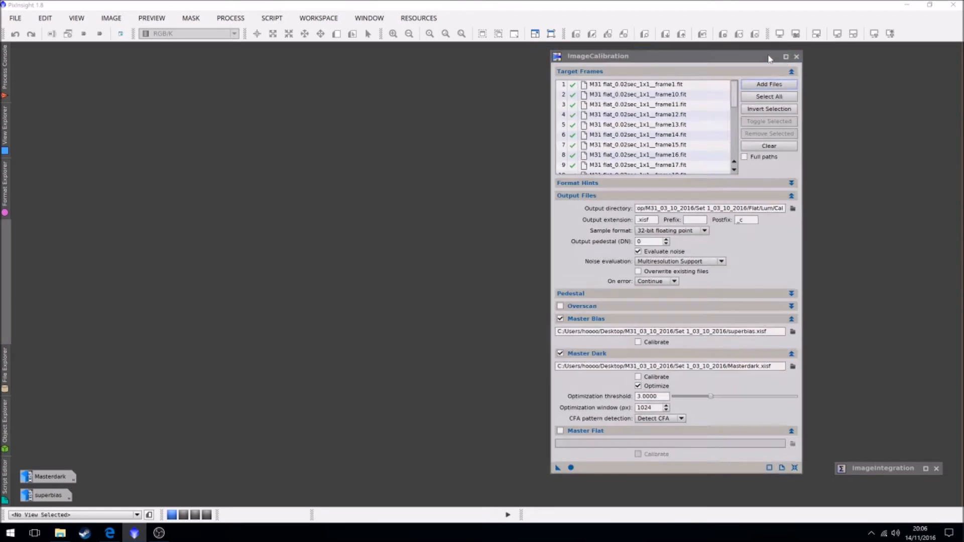
{"action": "left_click", "coordinate": [786, 56]}
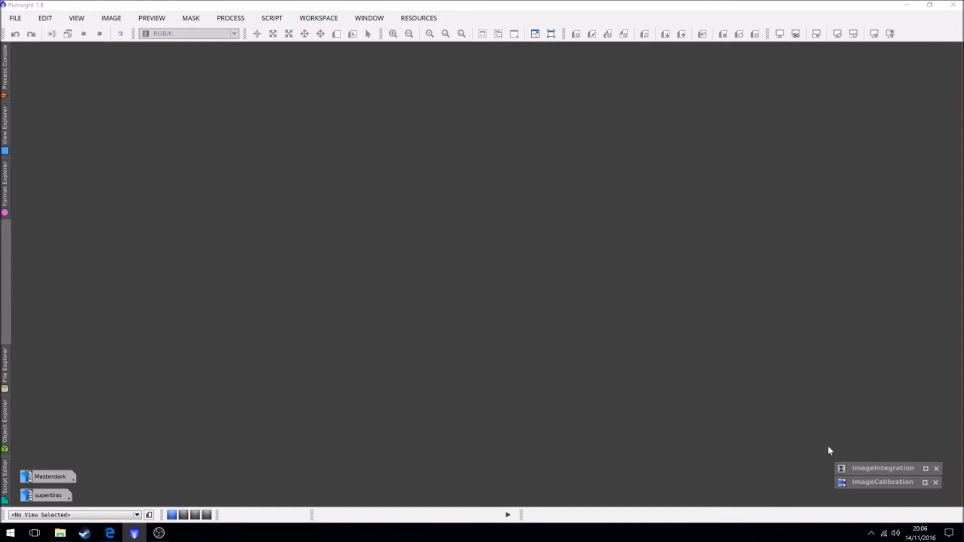
- Restore ImageIntegration and load all _c.xisf calibrated flats from Flat > Lum > Cal as inputs
{"action": "left_click", "coordinate": [883, 468]}
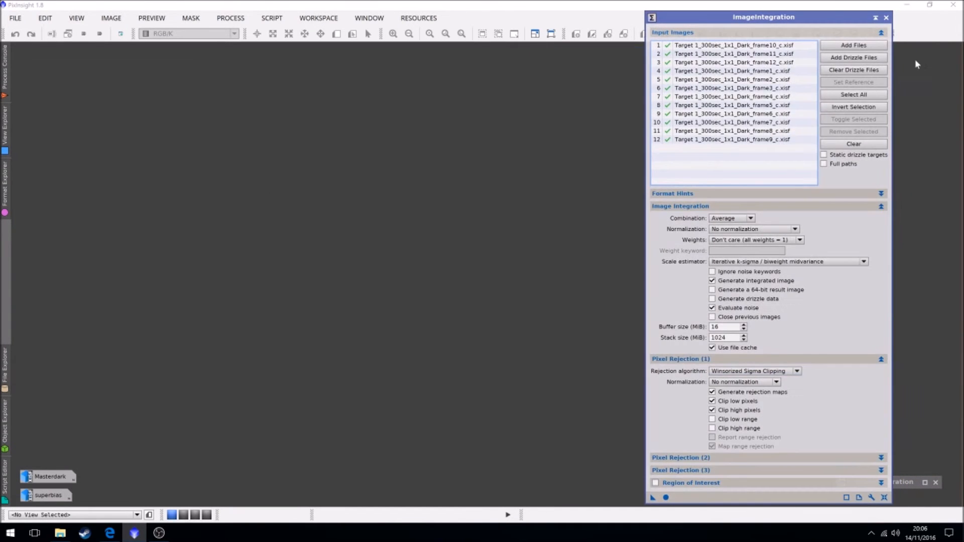
{"action": "left_click", "coordinate": [853, 45]}
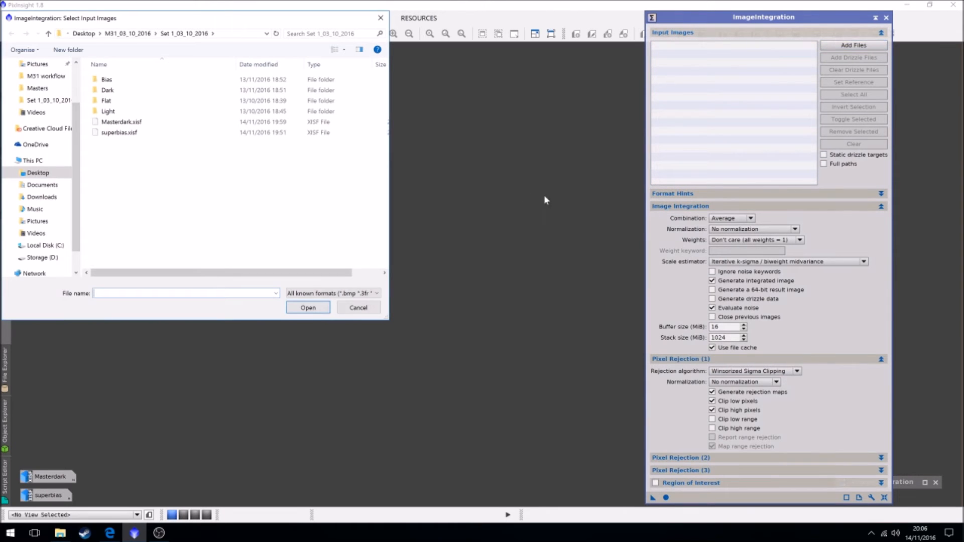
{"action": "double_click", "coordinate": [106, 101]}
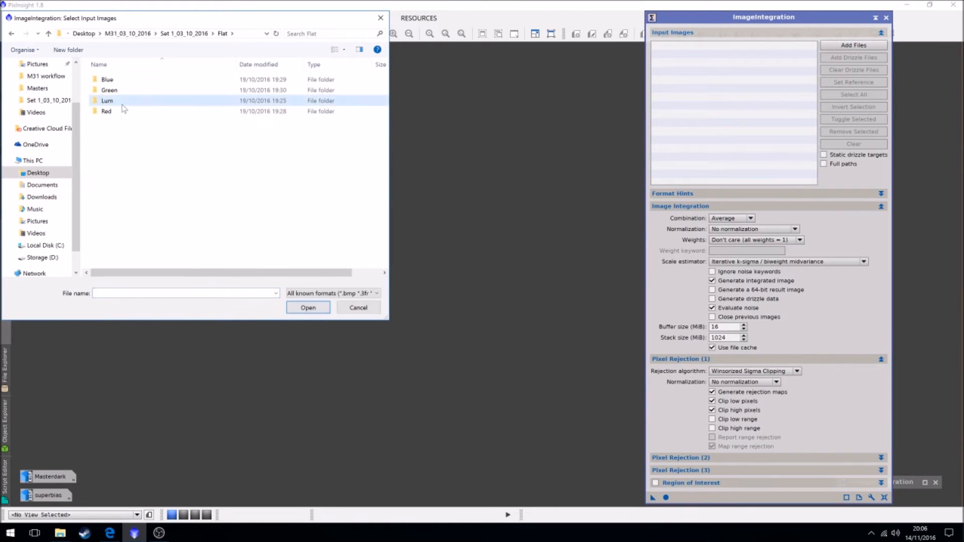
{"action": "double_click", "coordinate": [106, 100]}
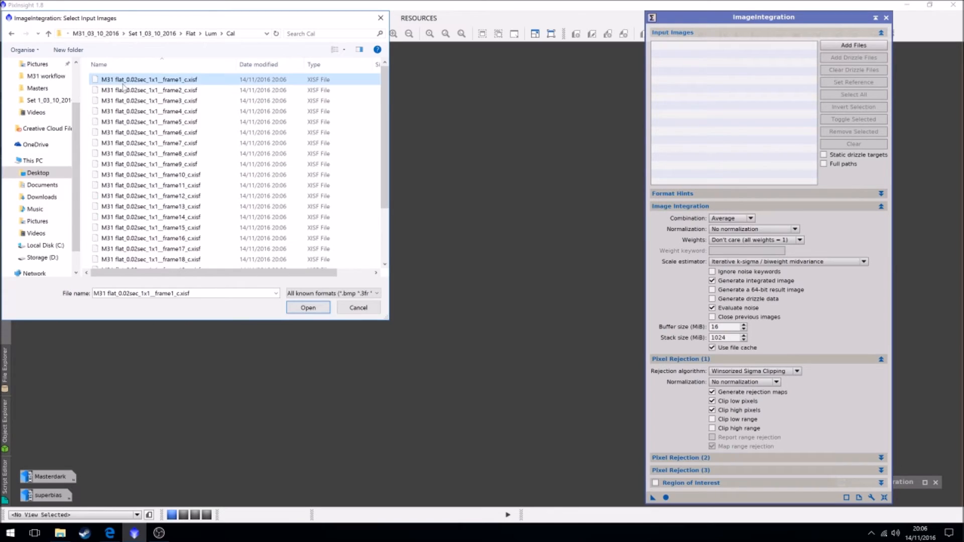
{"action": "left_click", "coordinate": [309, 308]}
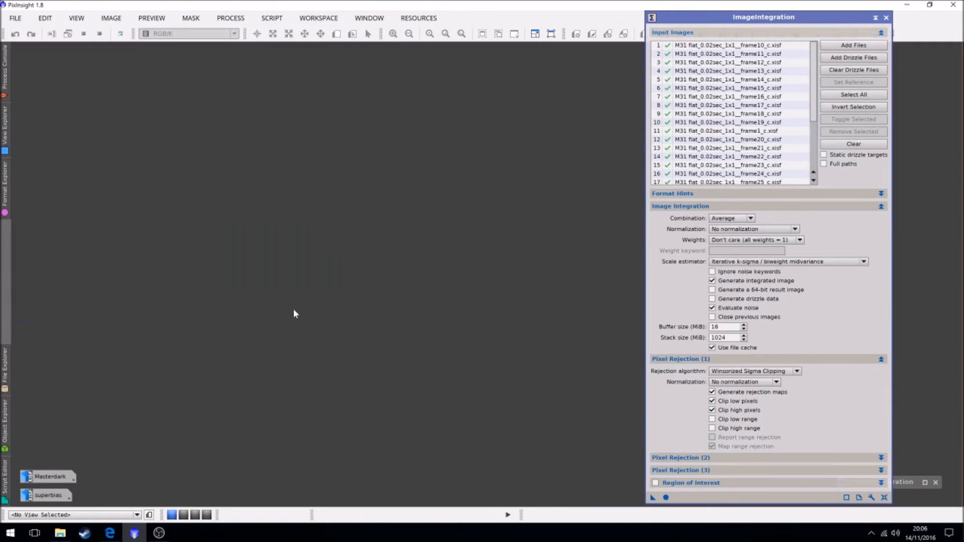
{"action": "mouse_move", "coordinate": [524, 344]}
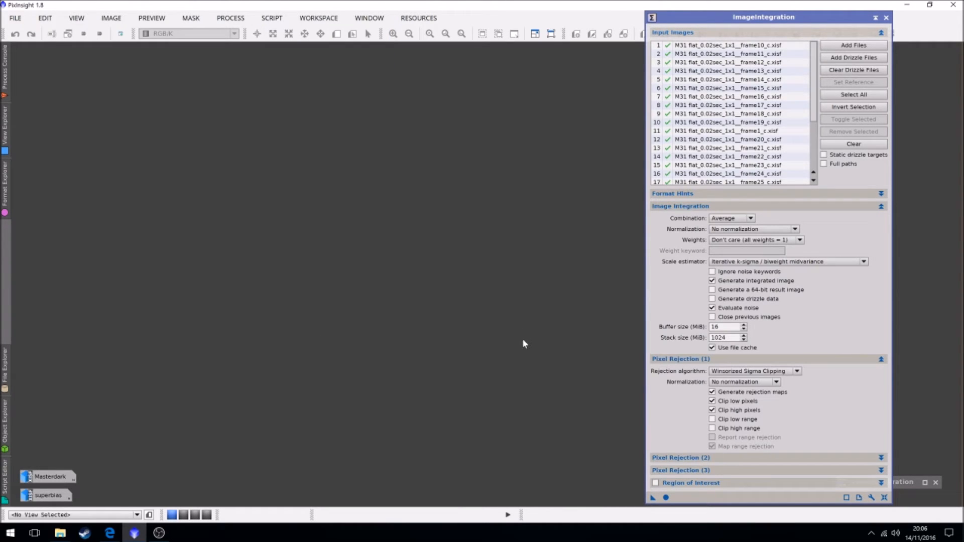
{"action": "mouse_move", "coordinate": [640, 324]}
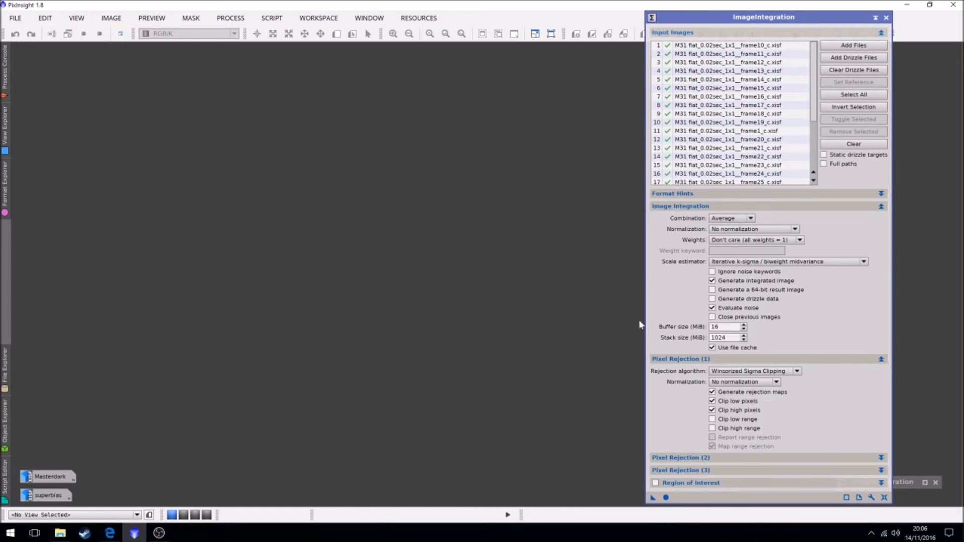
{"action": "mouse_move", "coordinate": [608, 353]}
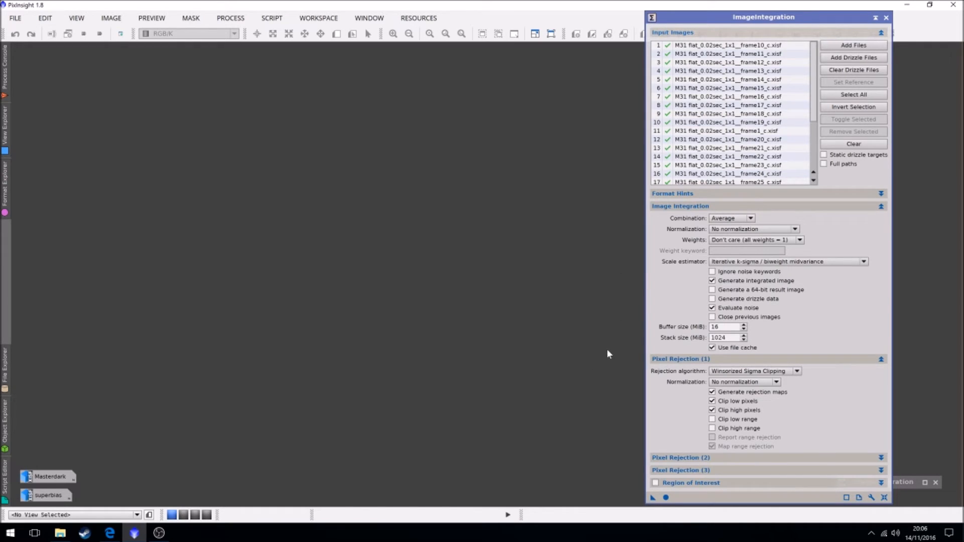
{"action": "mouse_move", "coordinate": [586, 242]}
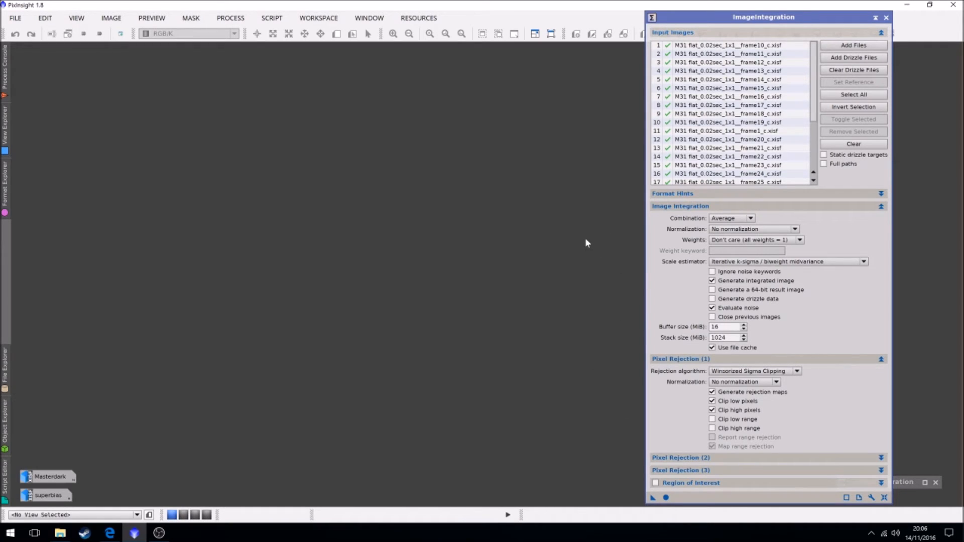
{"action": "mouse_move", "coordinate": [577, 229]}
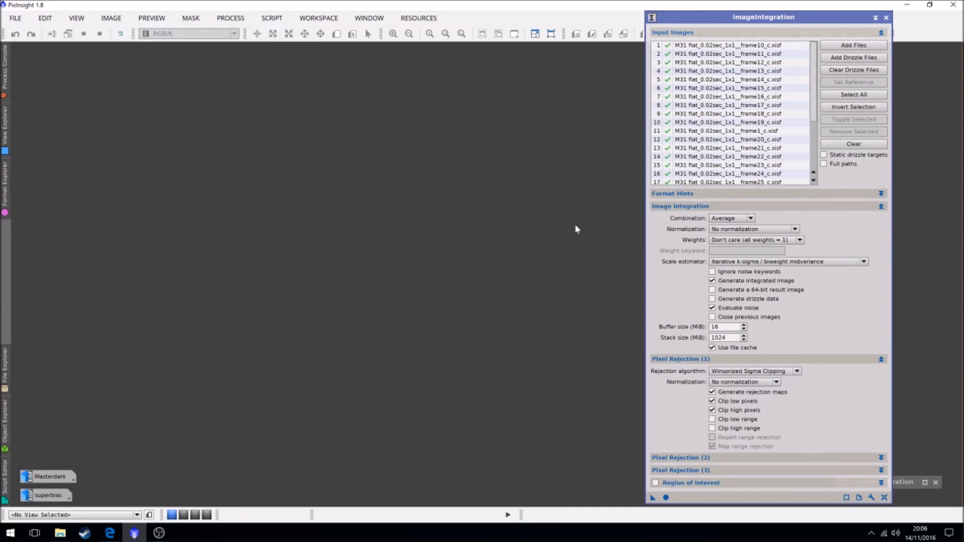
{"action": "mouse_move", "coordinate": [730, 218]}
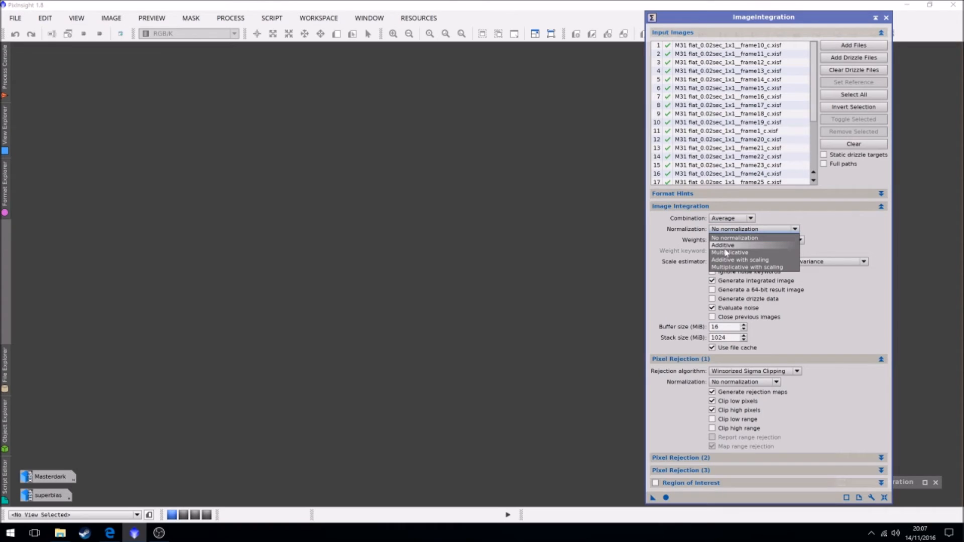
- Use Multiplicative normalization, Percentile Clipping rejection and Equalize fluxes rejection normalization
{"action": "left_click", "coordinate": [729, 252]}
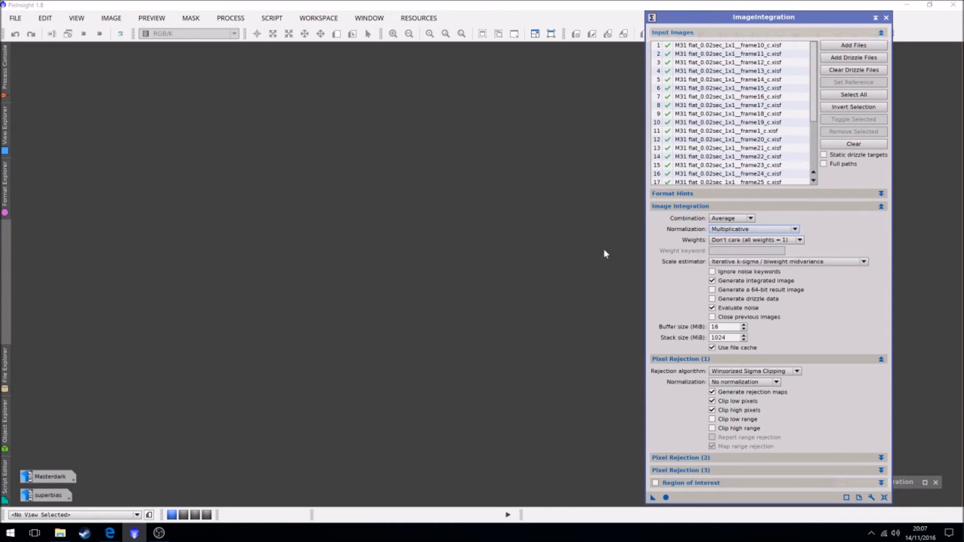
{"action": "mouse_move", "coordinate": [696, 295]}
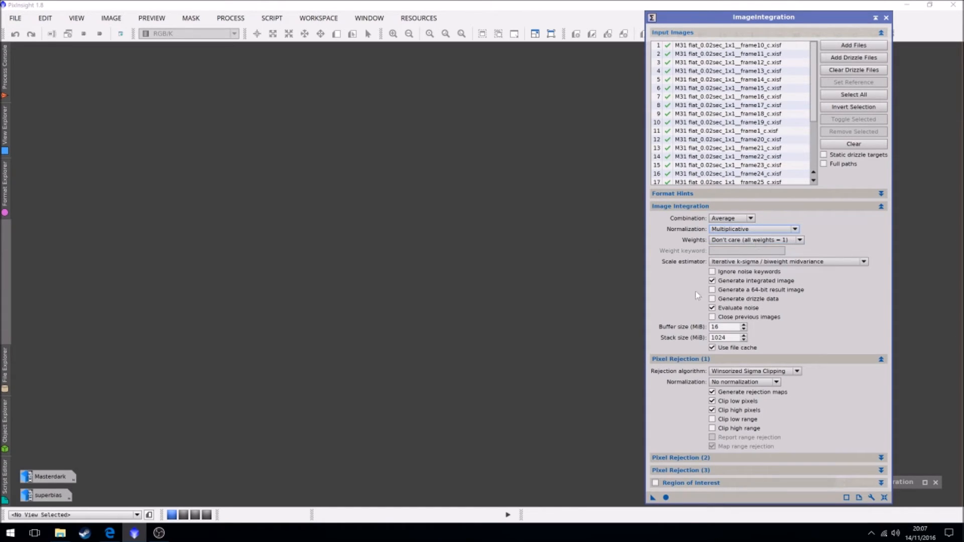
{"action": "mouse_move", "coordinate": [560, 339]}
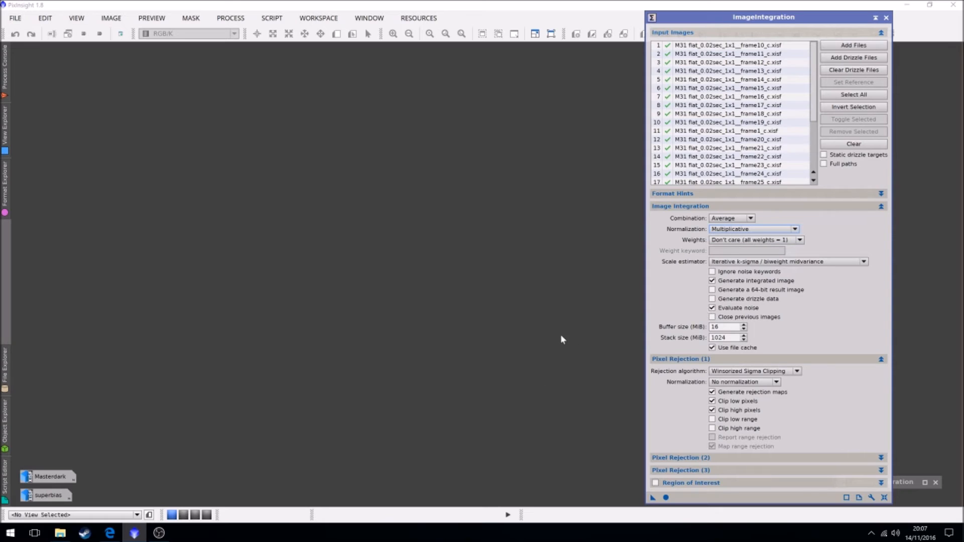
{"action": "mouse_move", "coordinate": [663, 417]}
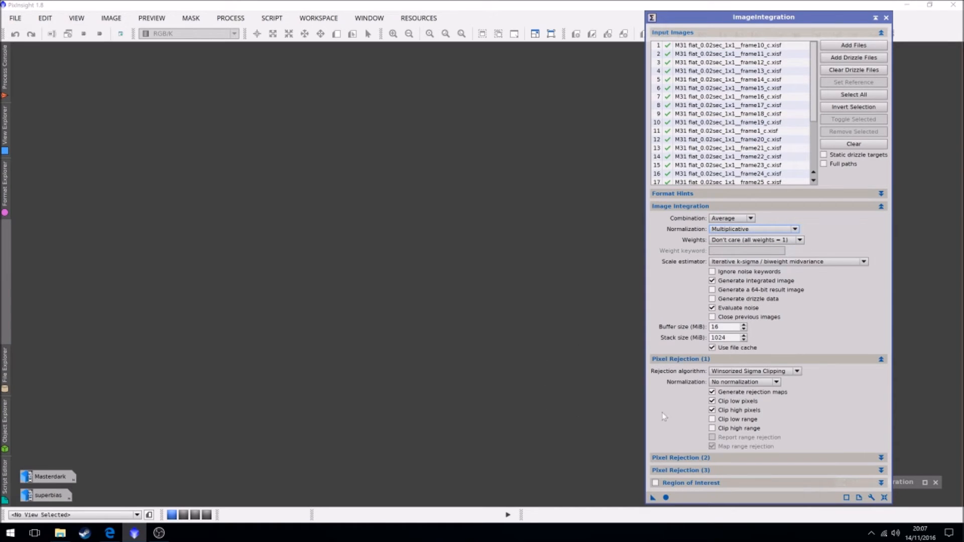
{"action": "left_click", "coordinate": [754, 371]}
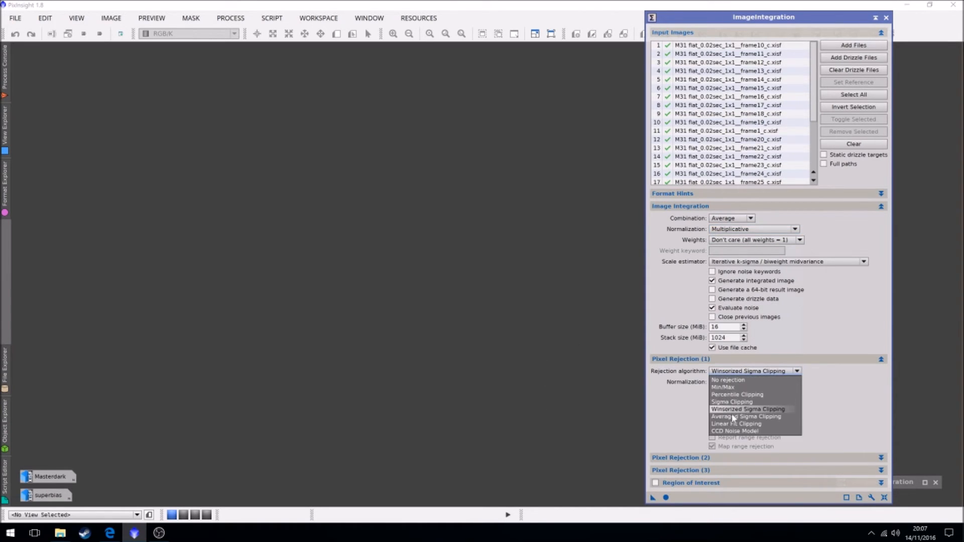
{"action": "left_click", "coordinate": [736, 394]}
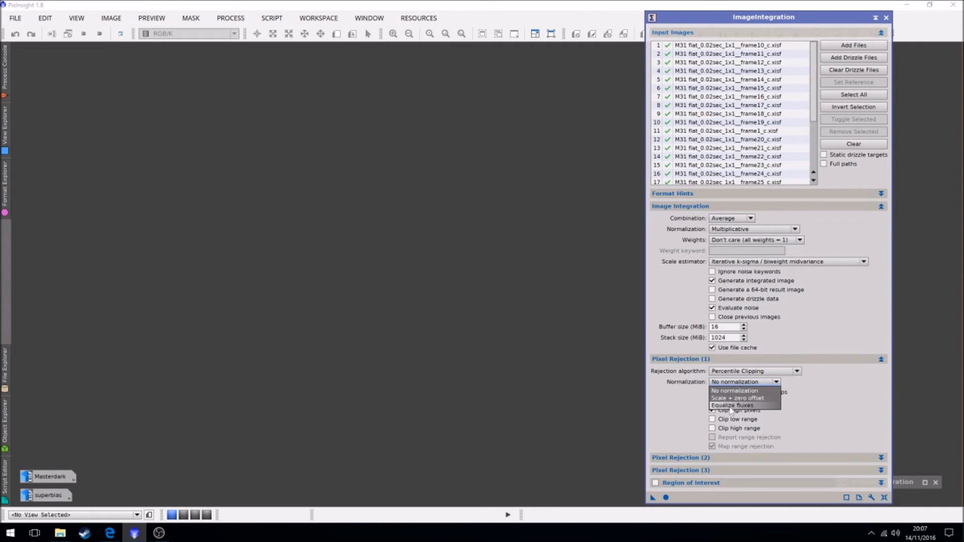
{"action": "left_click", "coordinate": [732, 405]}
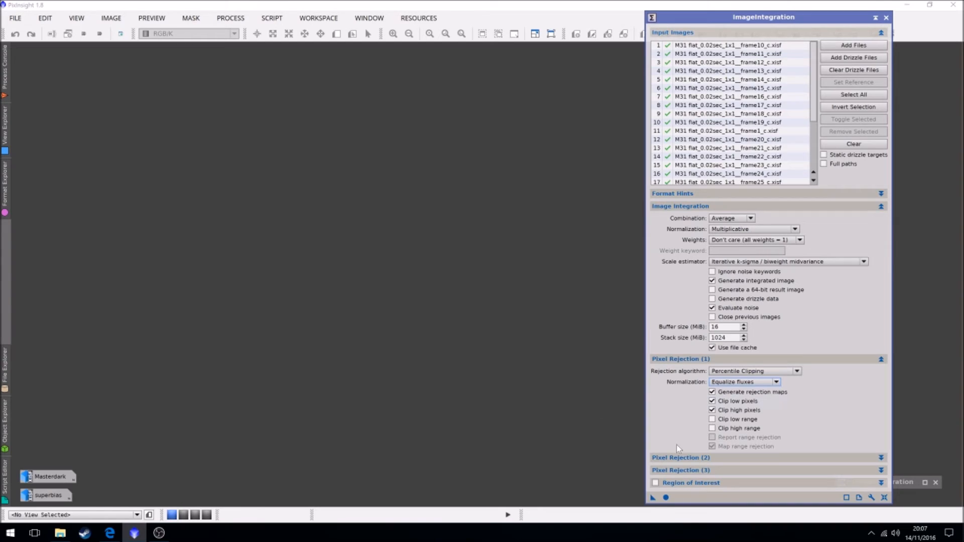
{"action": "mouse_move", "coordinate": [527, 386]}
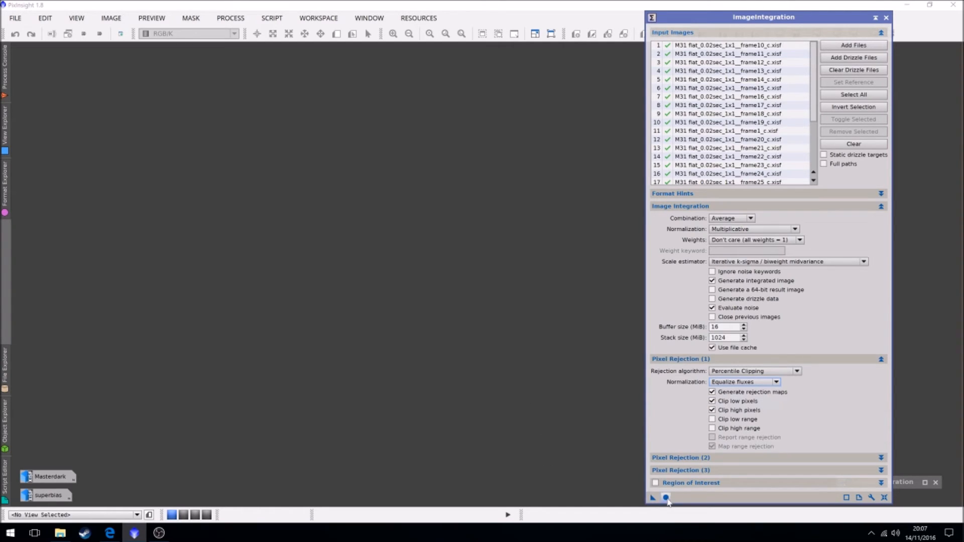
- Run ImageIntegration on the calibrated flats and close the high rejection map
{"action": "left_click", "coordinate": [665, 498]}
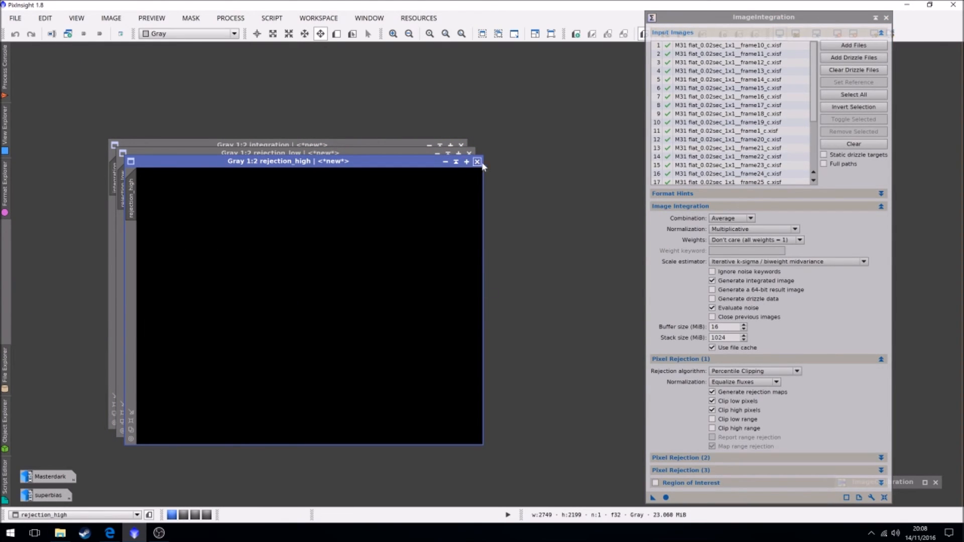
{"action": "left_click", "coordinate": [477, 161]}
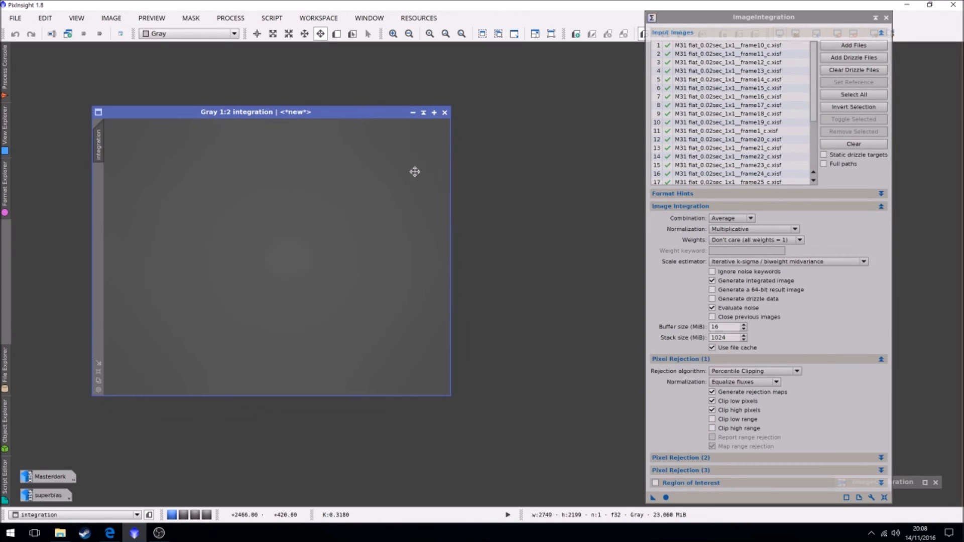
{"action": "mouse_move", "coordinate": [234, 185]}
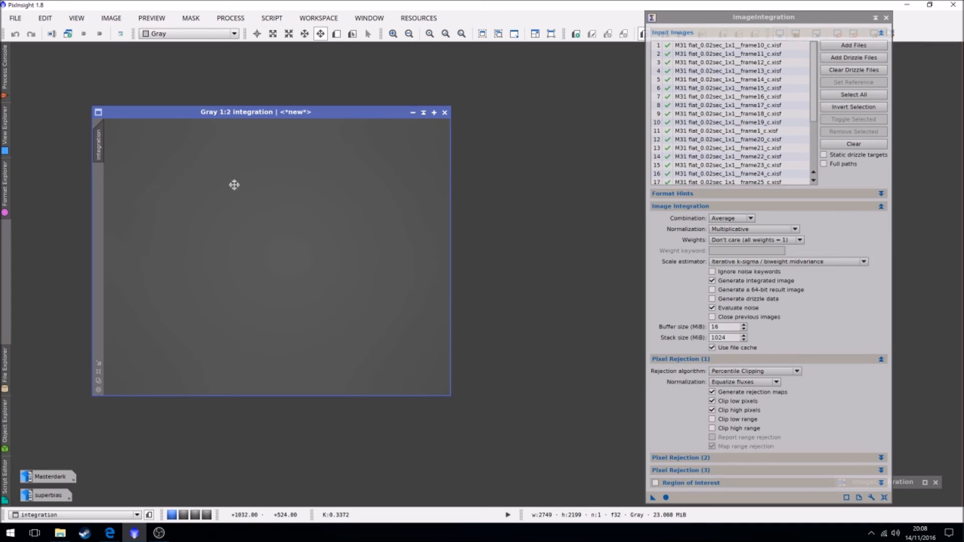
{"action": "mouse_move", "coordinate": [281, 284]}
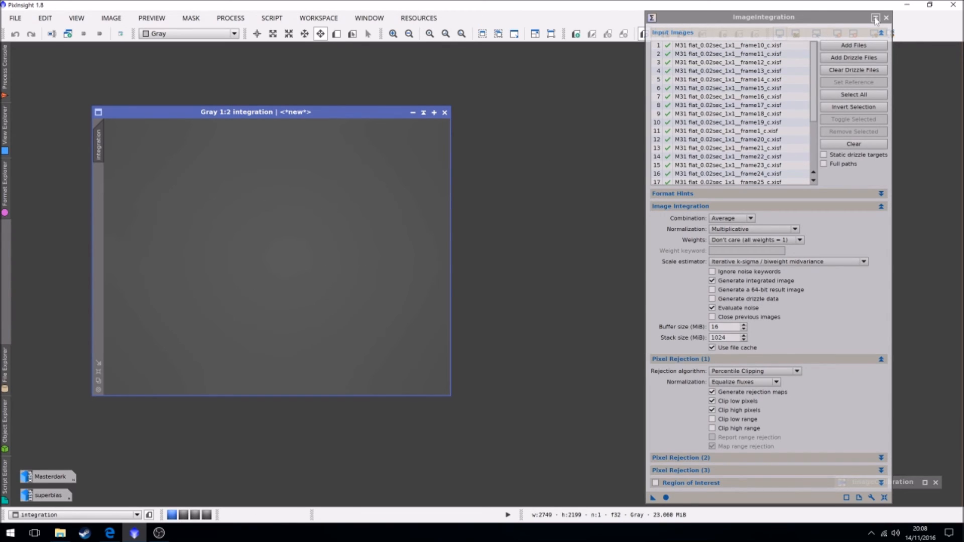
- Iconize ImageIntegration so the integrated flat stands alone on the workspace
{"action": "left_click", "coordinate": [876, 18]}
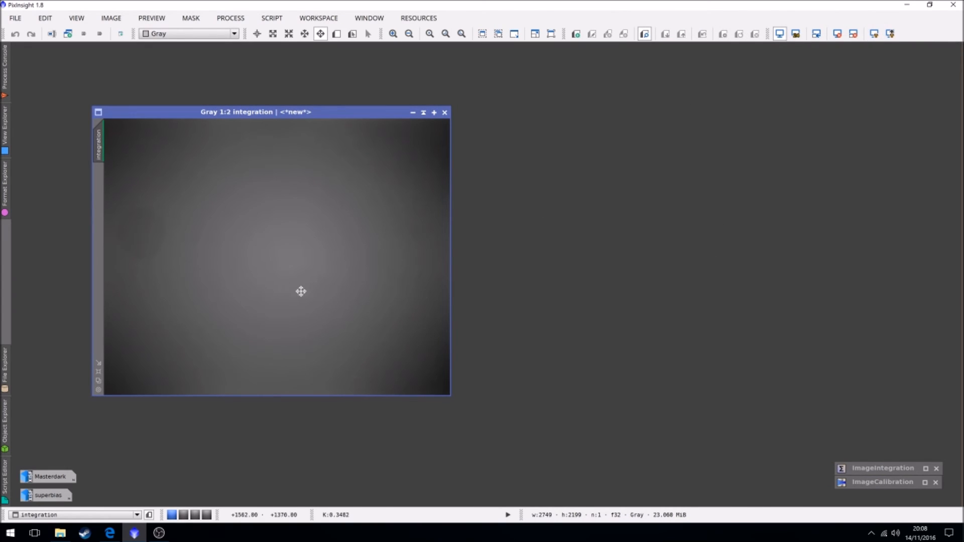
{"action": "mouse_move", "coordinate": [264, 272]}
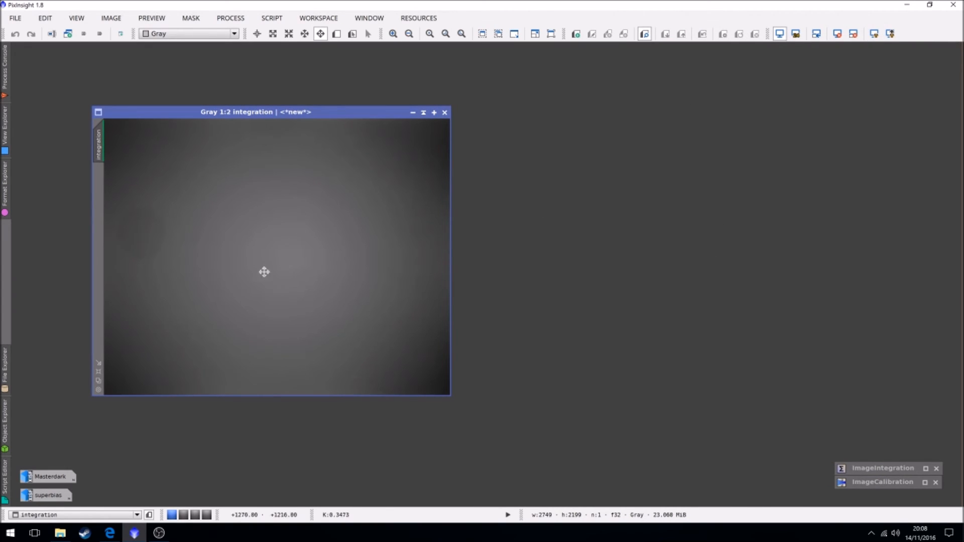
{"action": "mouse_move", "coordinate": [261, 277]}
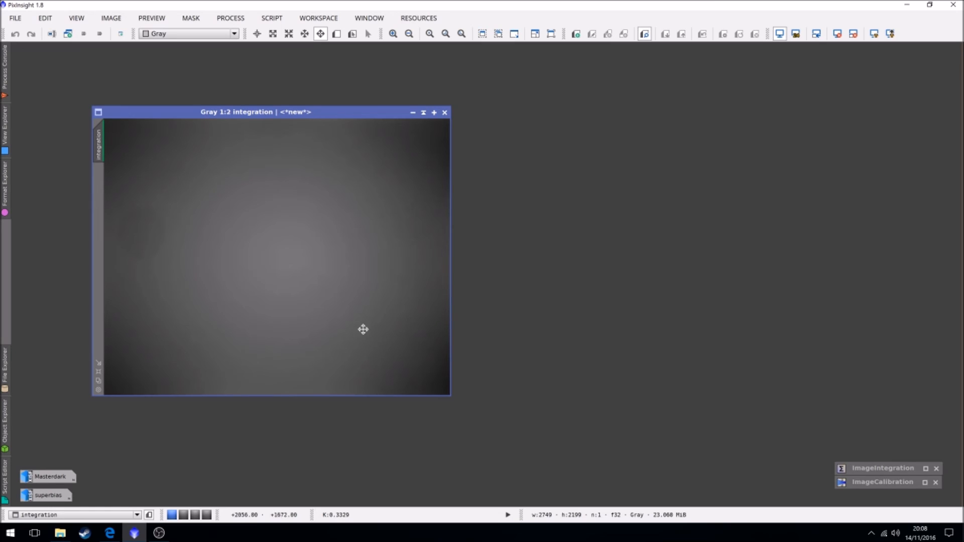
{"action": "mouse_move", "coordinate": [145, 201]}
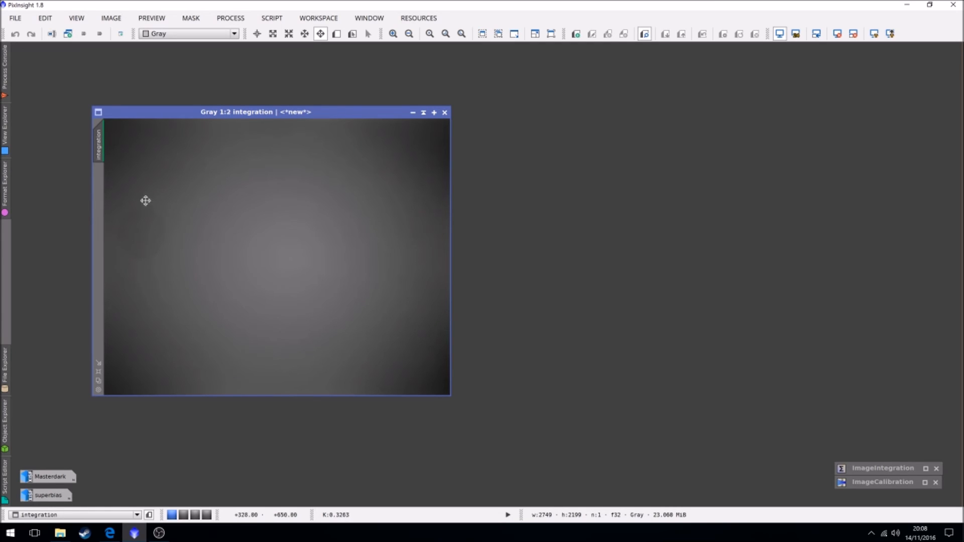
{"action": "mouse_move", "coordinate": [142, 264]}
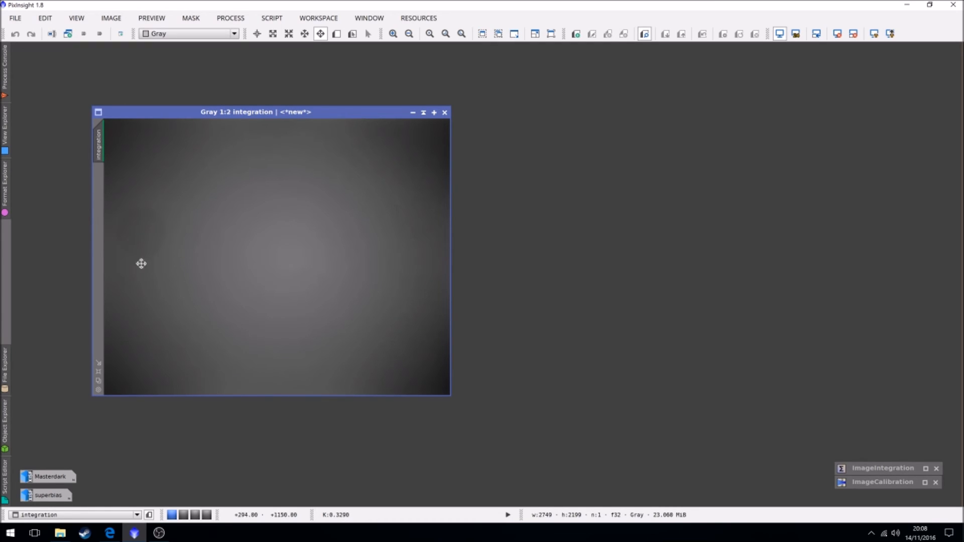
{"action": "mouse_move", "coordinate": [304, 228]}
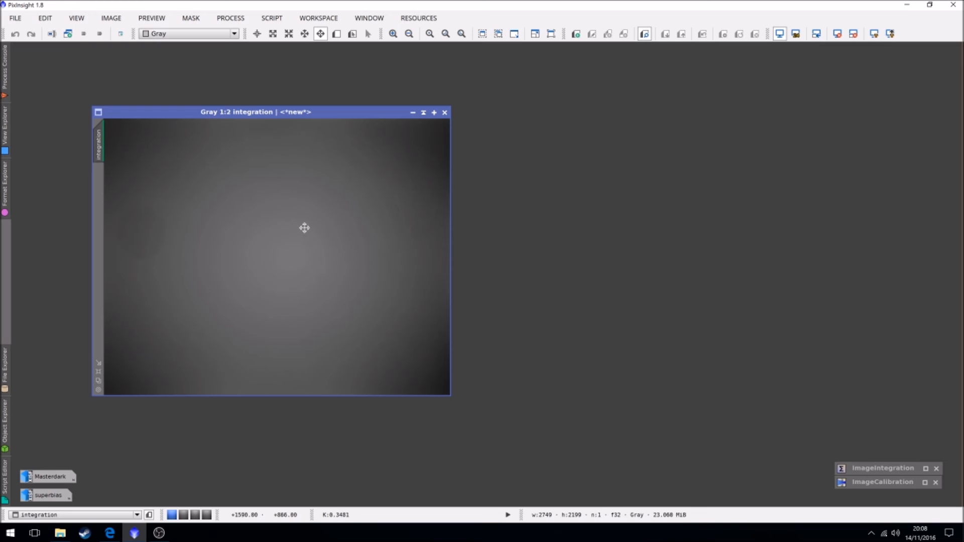
{"action": "mouse_move", "coordinate": [305, 207]}
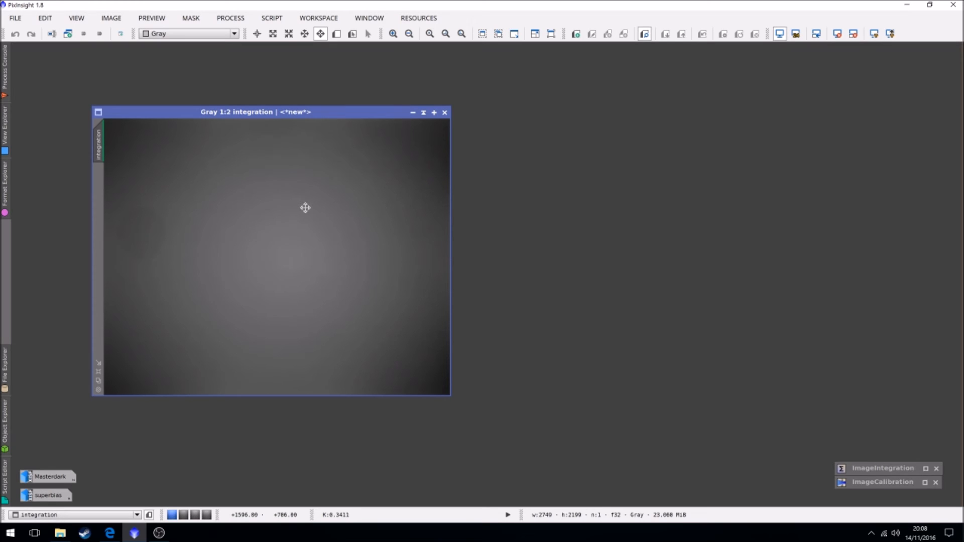
{"action": "mouse_move", "coordinate": [325, 188]}
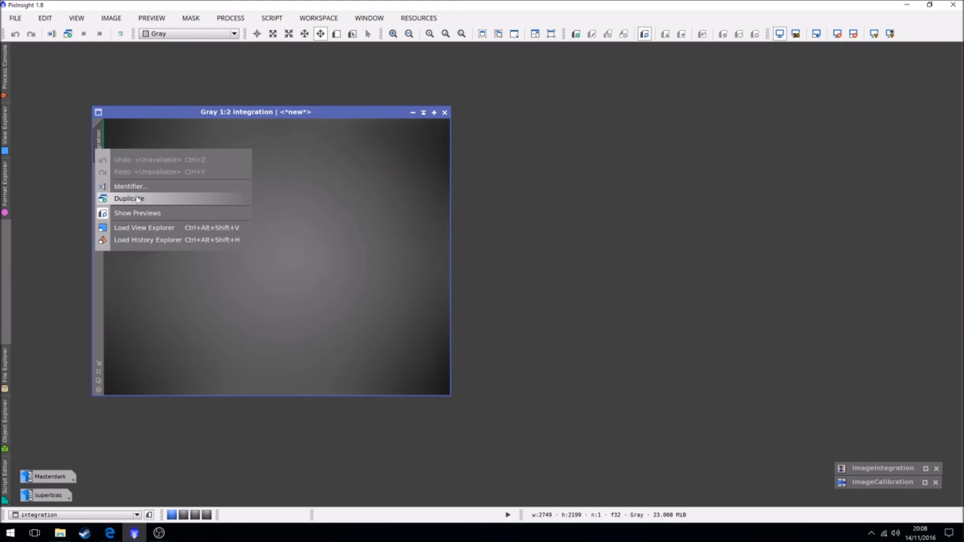
- Change the image identifier from integration to MLUMflat
{"action": "left_click", "coordinate": [131, 186]}
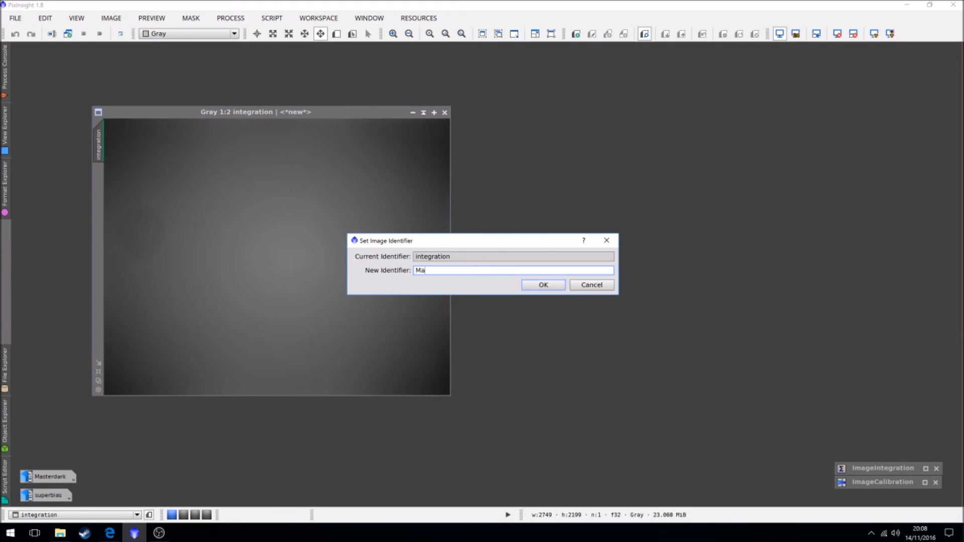
{"action": "type", "text": "sterI;"}
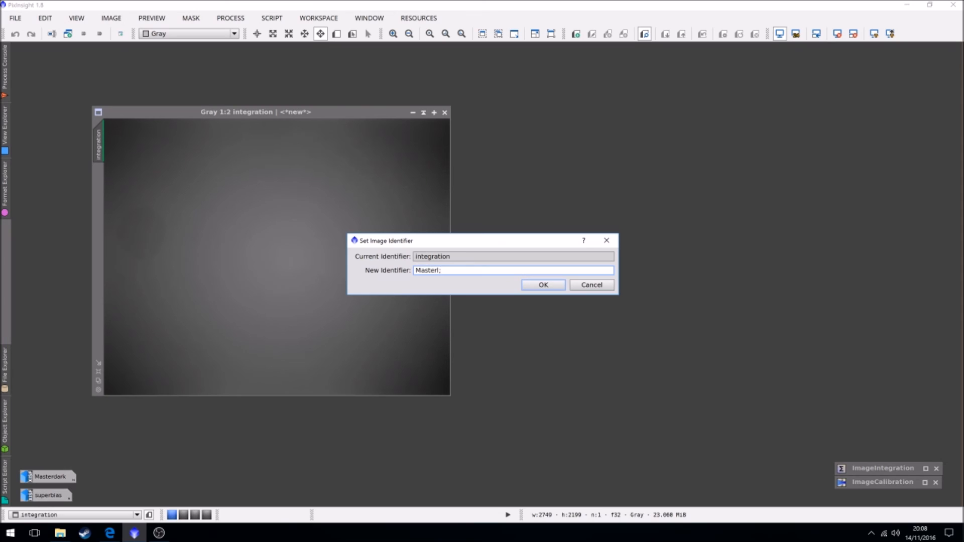
{"action": "key", "text": "Backspace"}
{"action": "type", "text": "MLUM"}
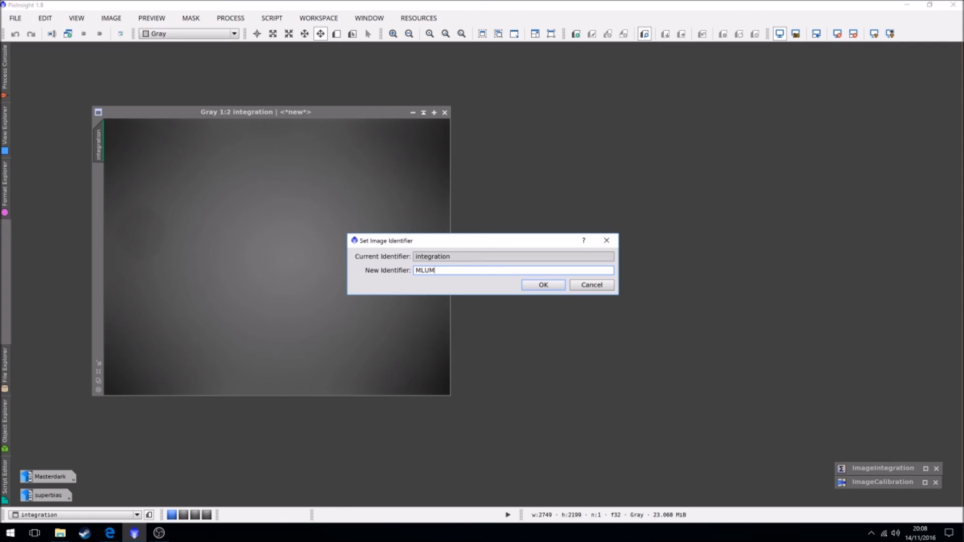
{"action": "type", "text": "flat"}
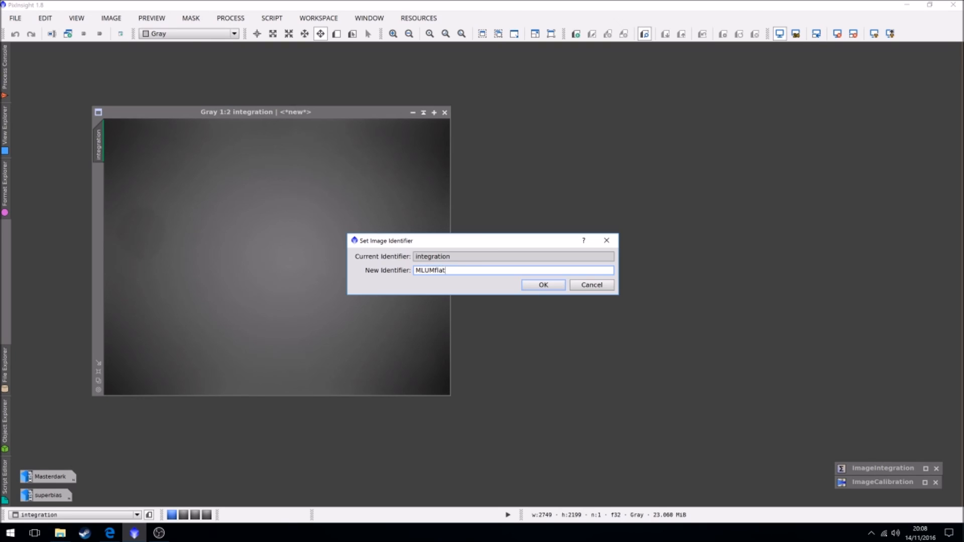
{"action": "left_click", "coordinate": [15, 18]}
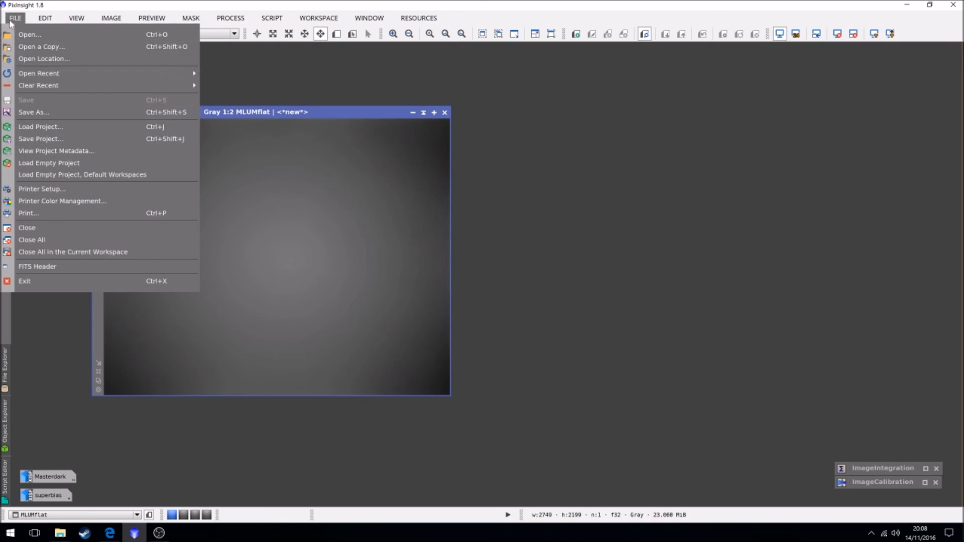
- Save MLUMflat.xisf via Save As, accepting the XISF options
{"action": "left_click", "coordinate": [33, 112]}
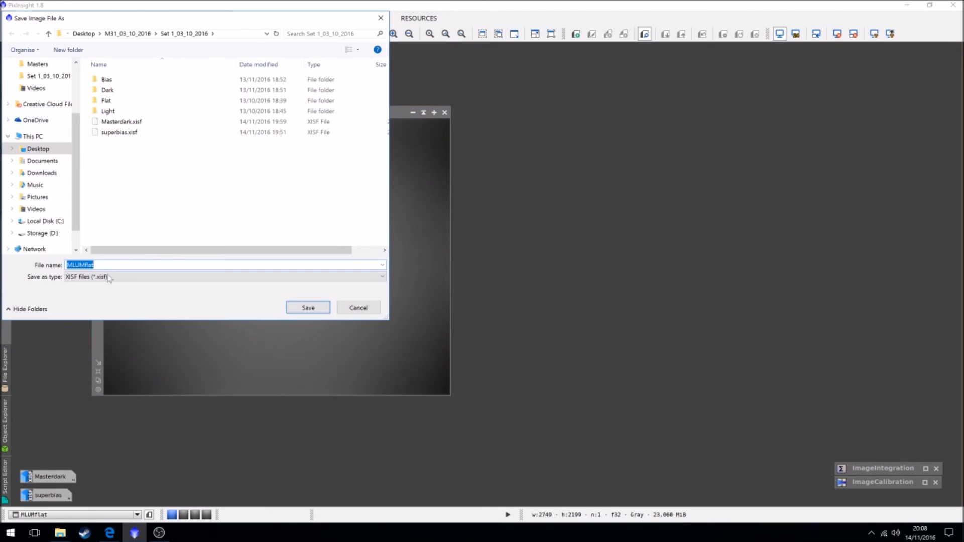
{"action": "left_click", "coordinate": [307, 307]}
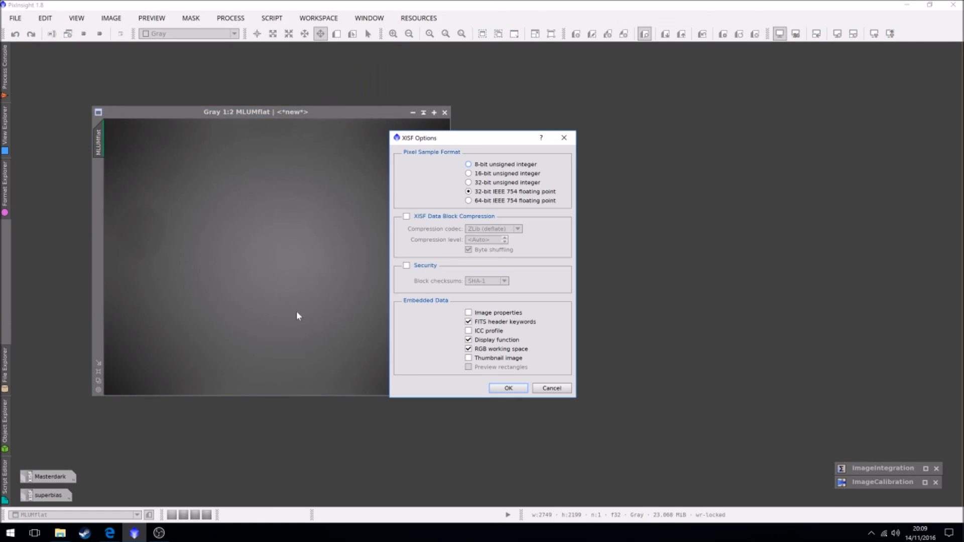
{"action": "left_click", "coordinate": [508, 387]}
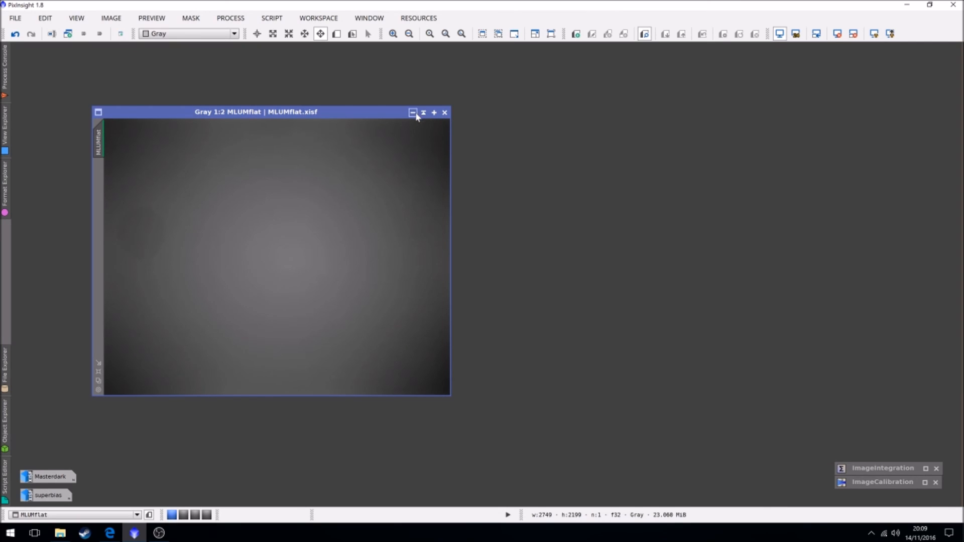
- Iconize the MLUMflat image so it sits beside the Masterdark and superbias icons
{"action": "left_click", "coordinate": [412, 112]}
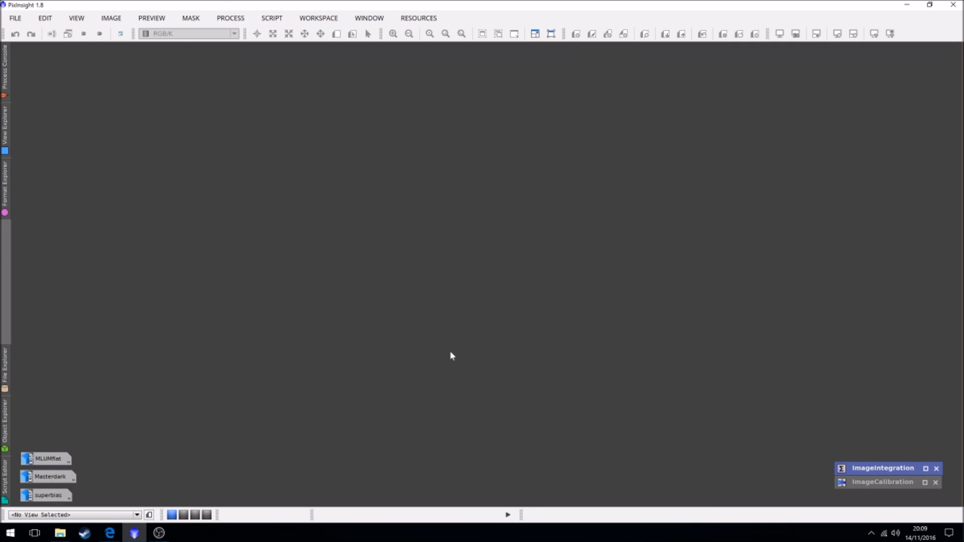
{"action": "mouse_move", "coordinate": [381, 247]}
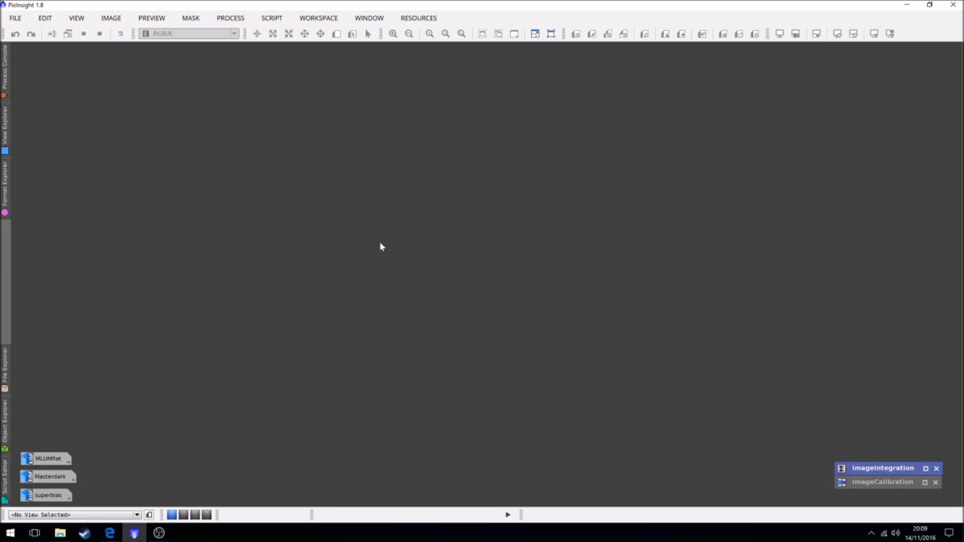
{"action": "mouse_move", "coordinate": [462, 272]}
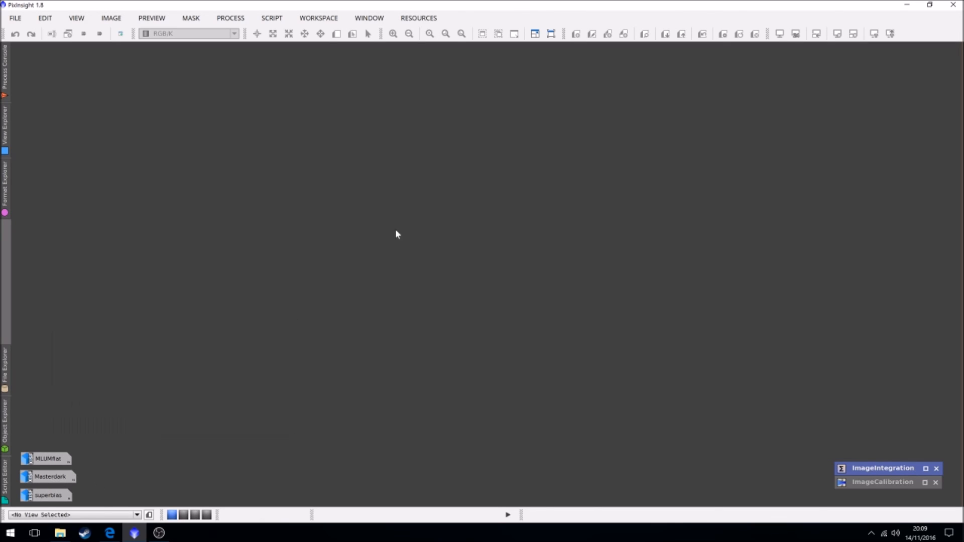
{"action": "mouse_move", "coordinate": [443, 235]}
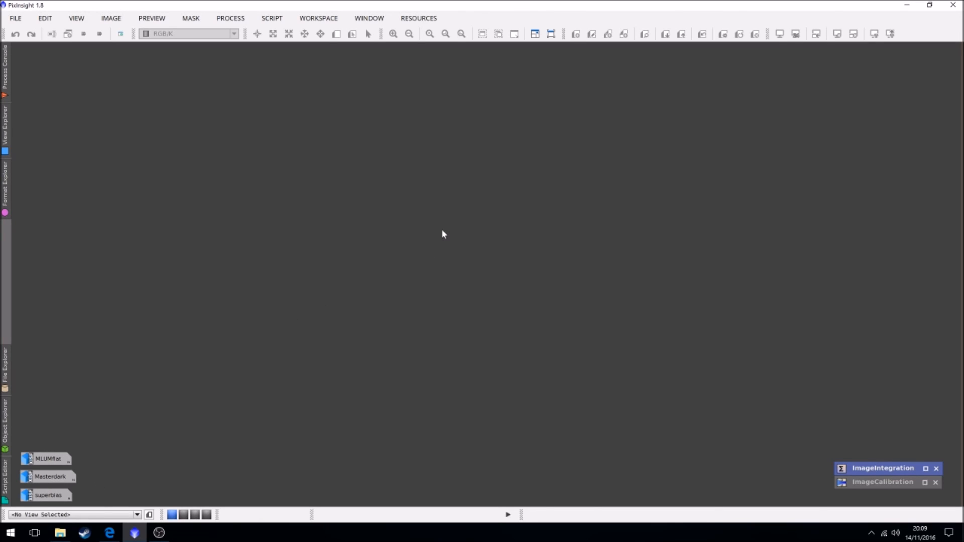